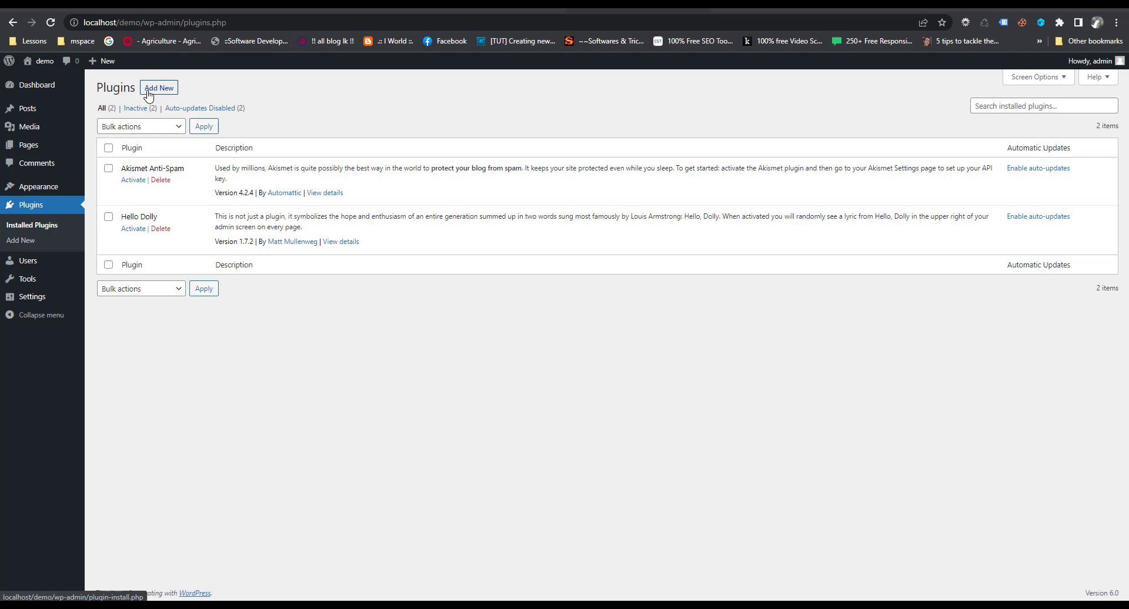
From Plugins > Add New, search the plugin directory for 'MathJax-LaTeX'.
left_click(158, 87)
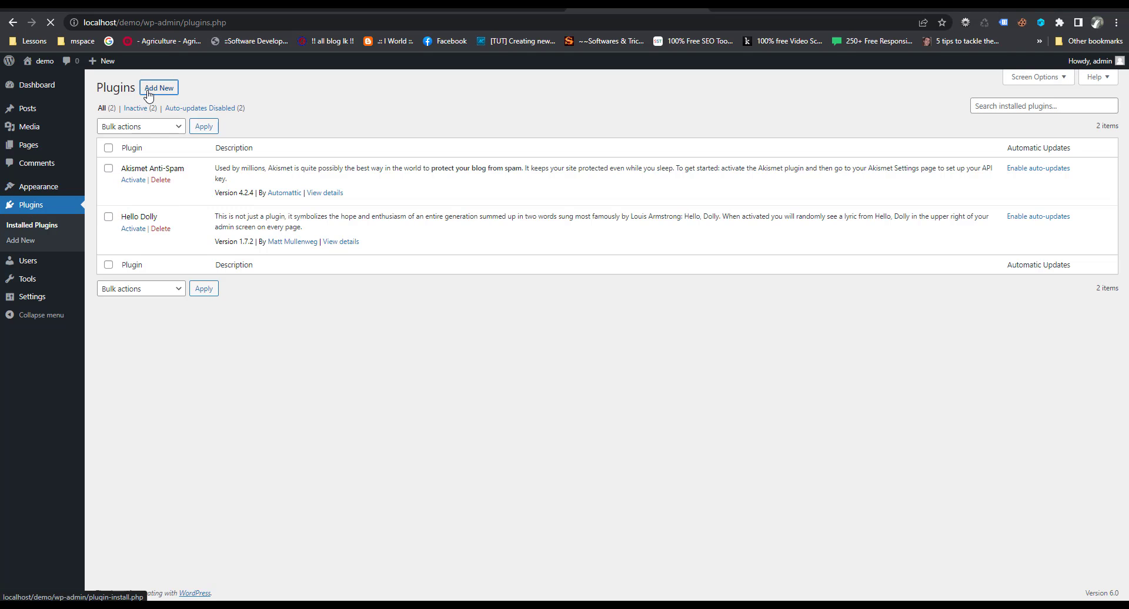
left_click(159, 87)
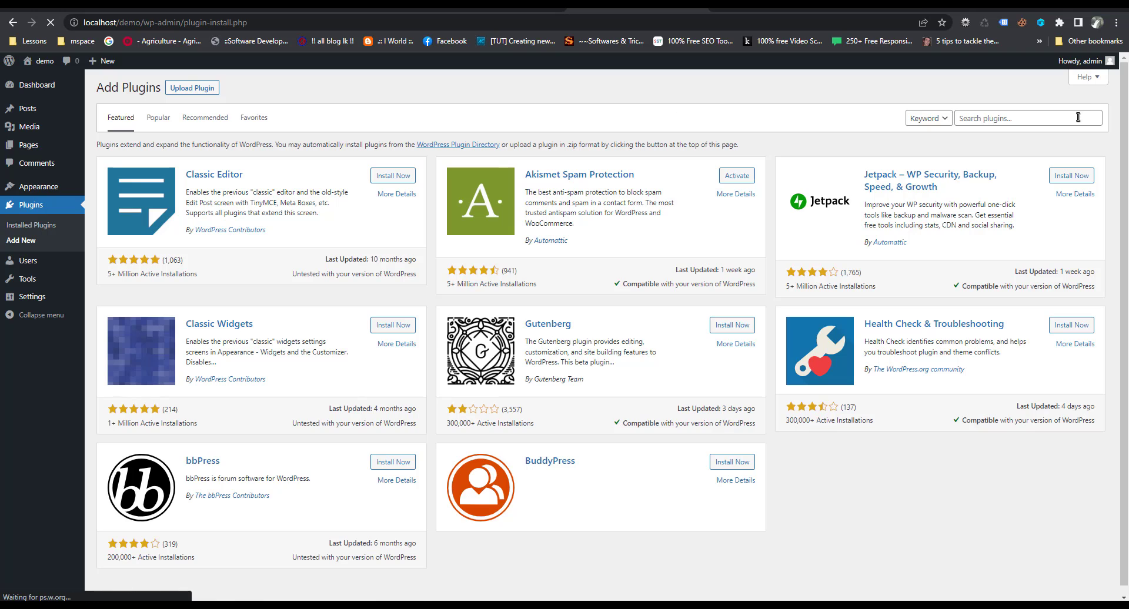
left_click(1027, 118)
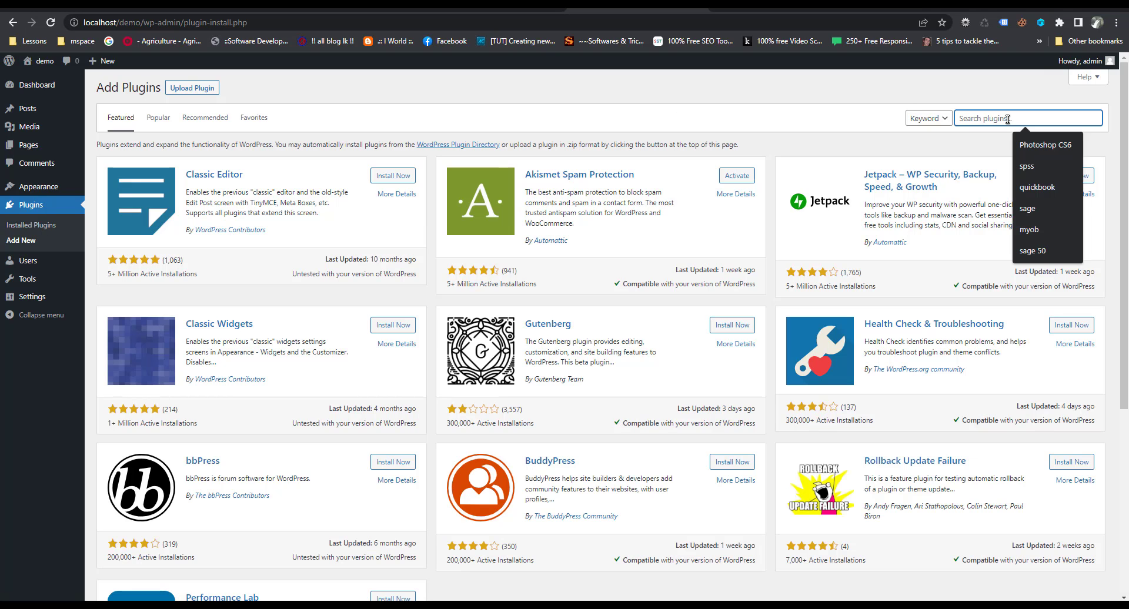
type("MathJax-LaTeX")
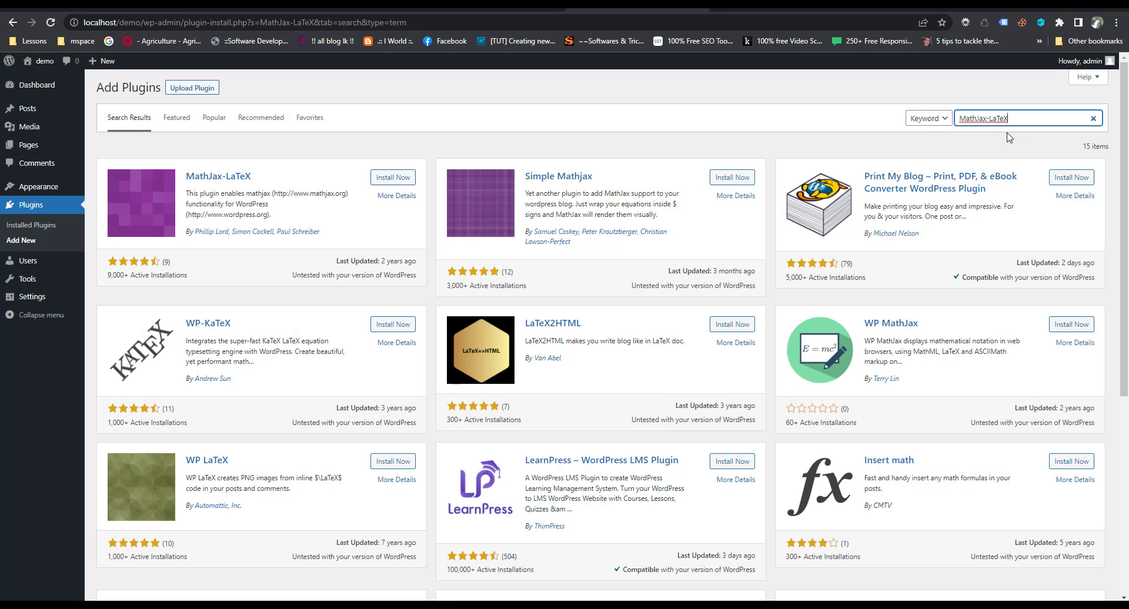
mouse_move(228, 191)
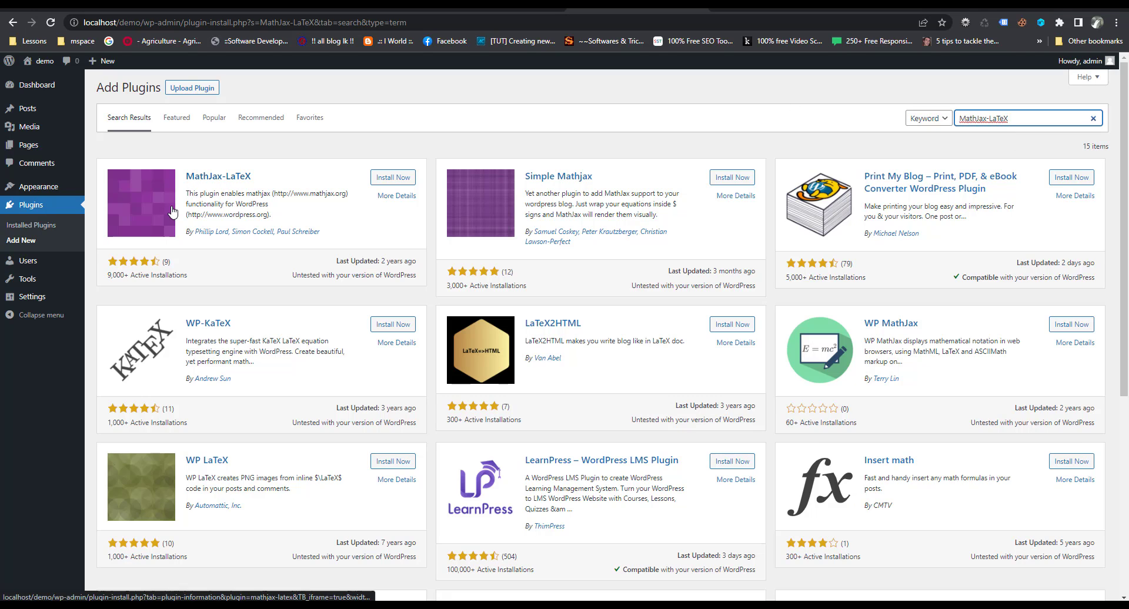
Install the MathJax-LaTeX plugin from its card and activate it.
left_click(392, 177)
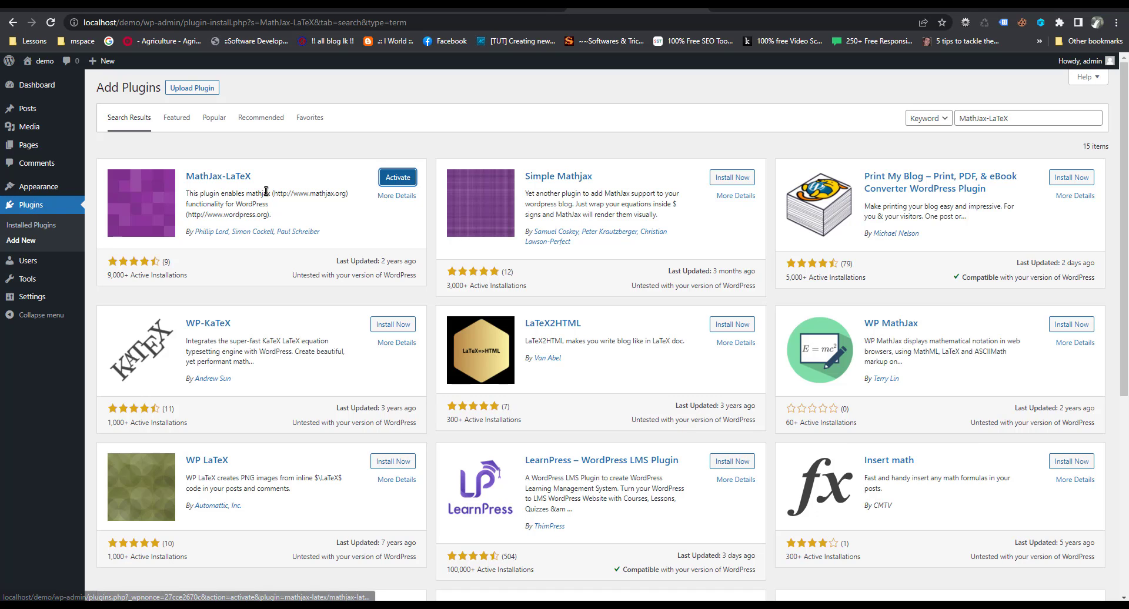
mouse_move(398, 177)
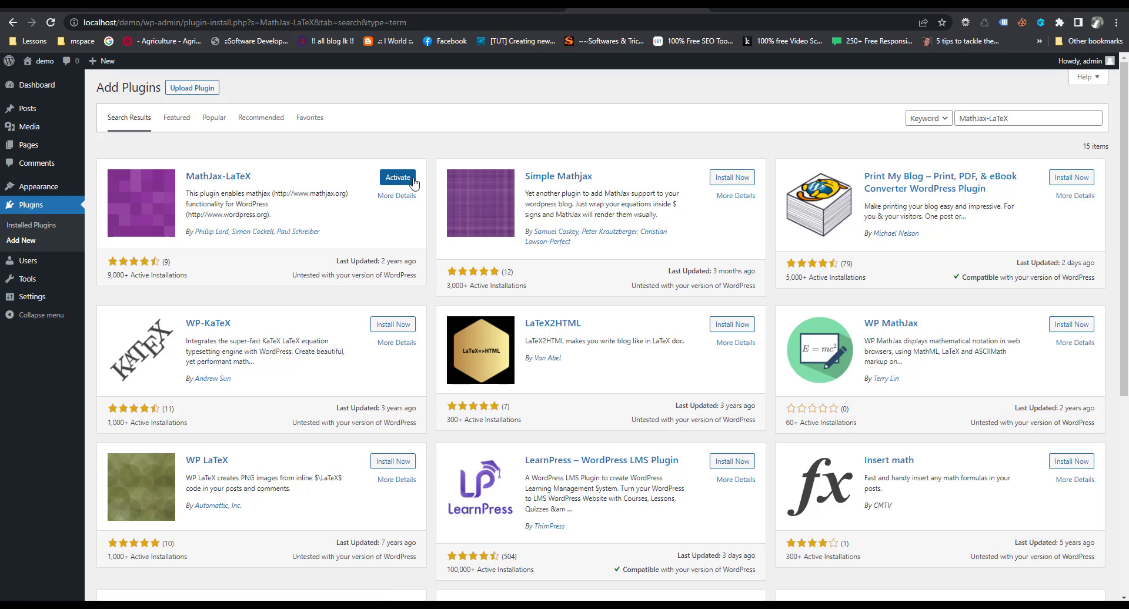
left_click(397, 178)
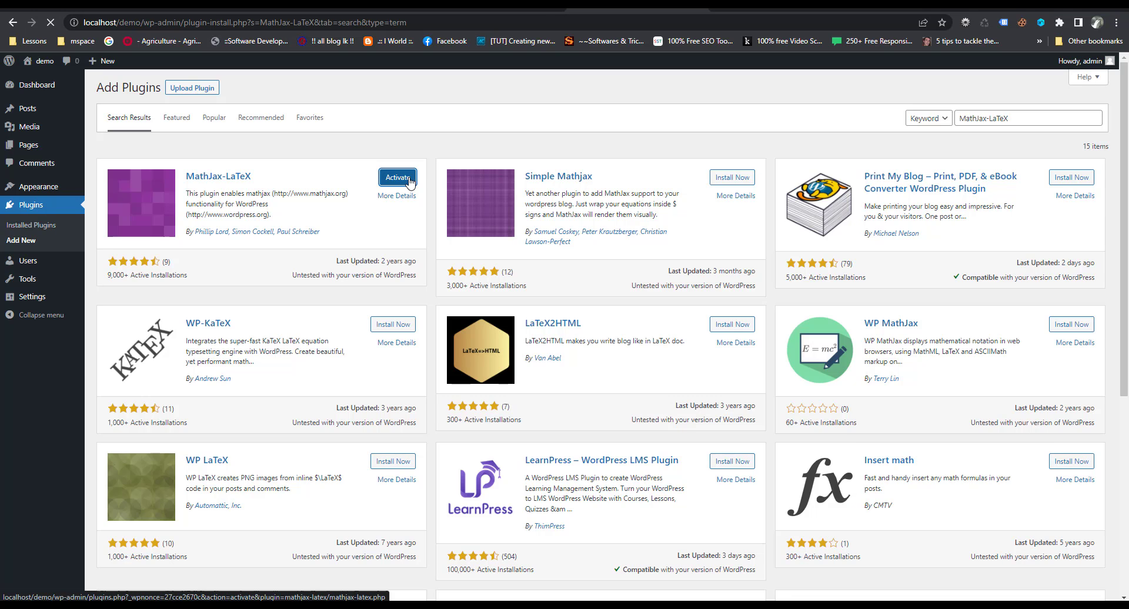
left_click(396, 177)
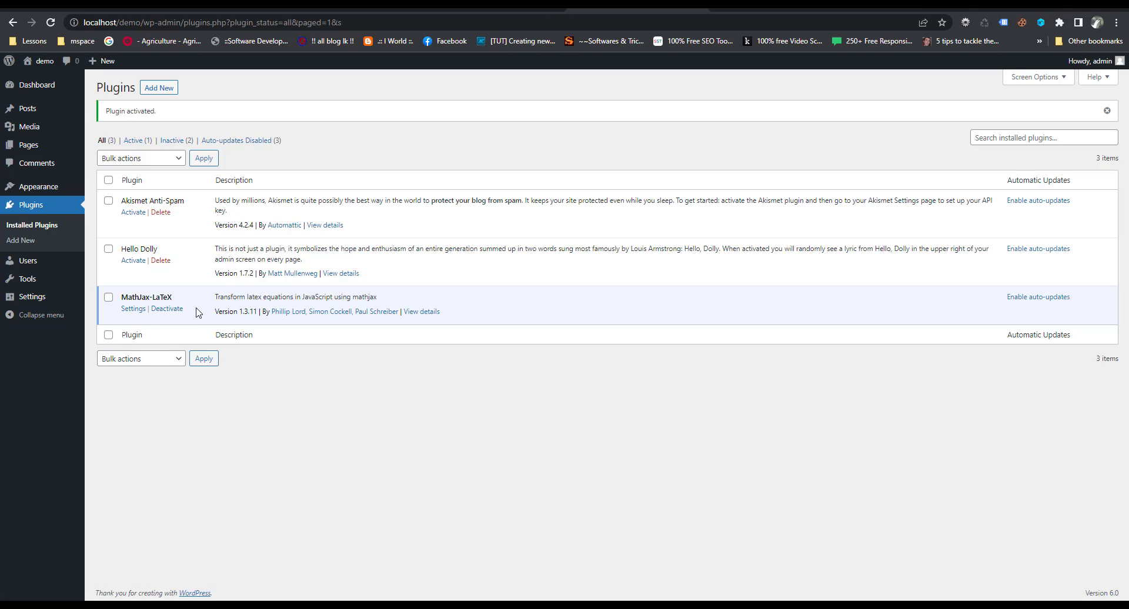
mouse_move(27, 109)
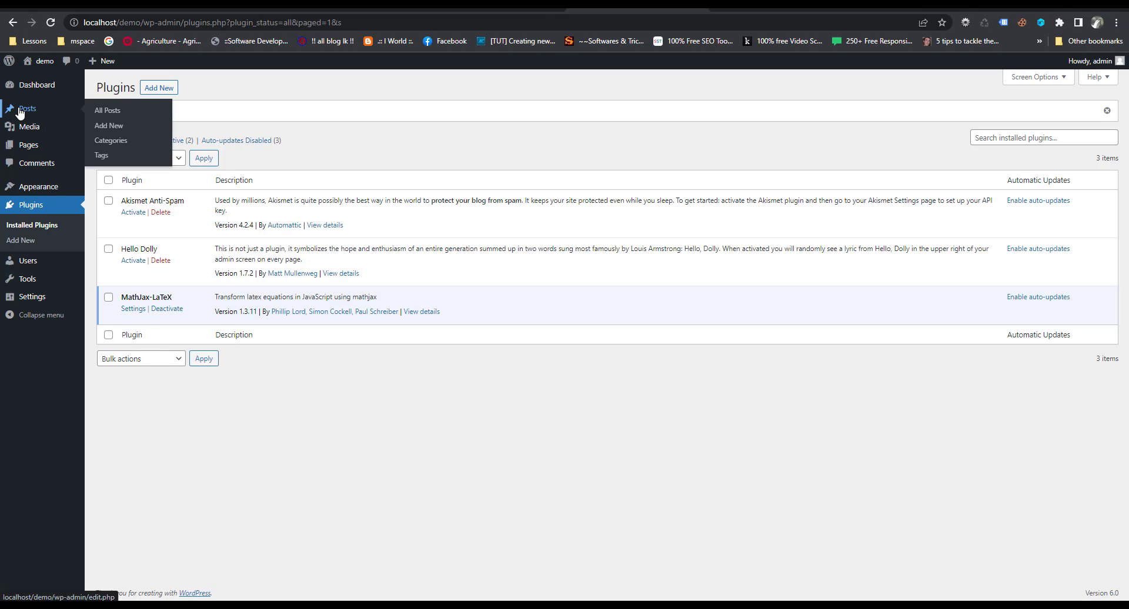
mouse_move(99, 119)
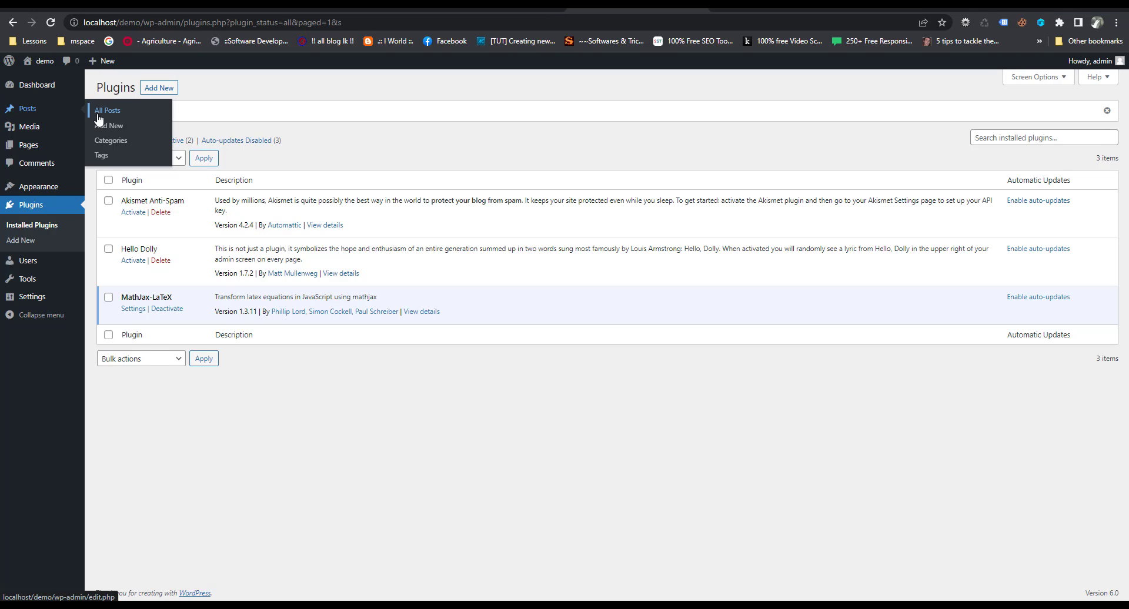
mouse_move(106, 126)
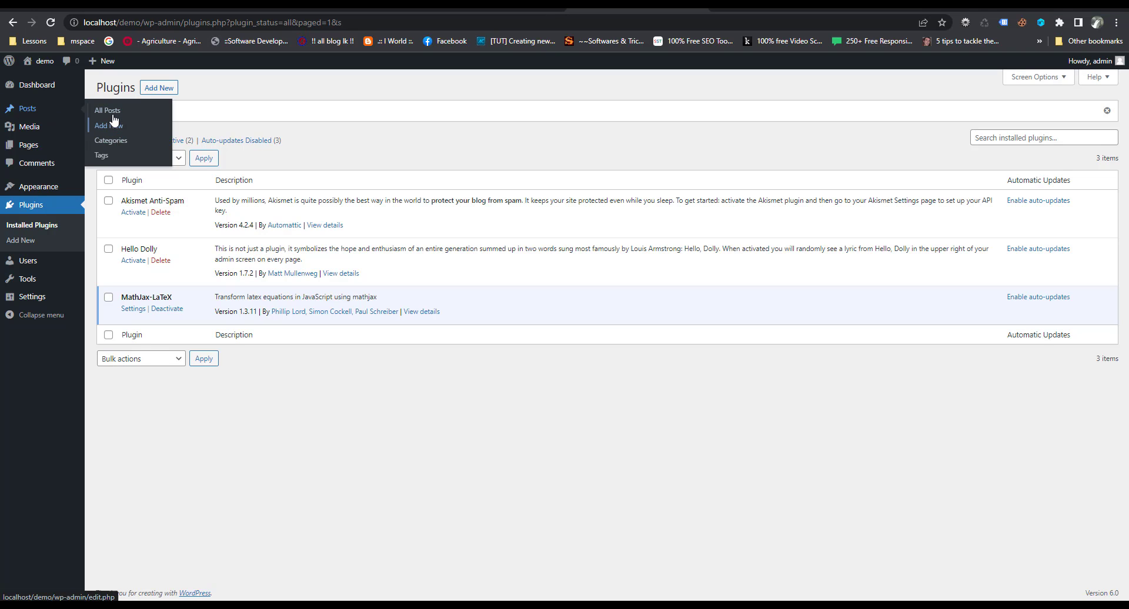
Open 'Hello world!' from All Posts in the block editor, then exit back to the posts list.
left_click(106, 111)
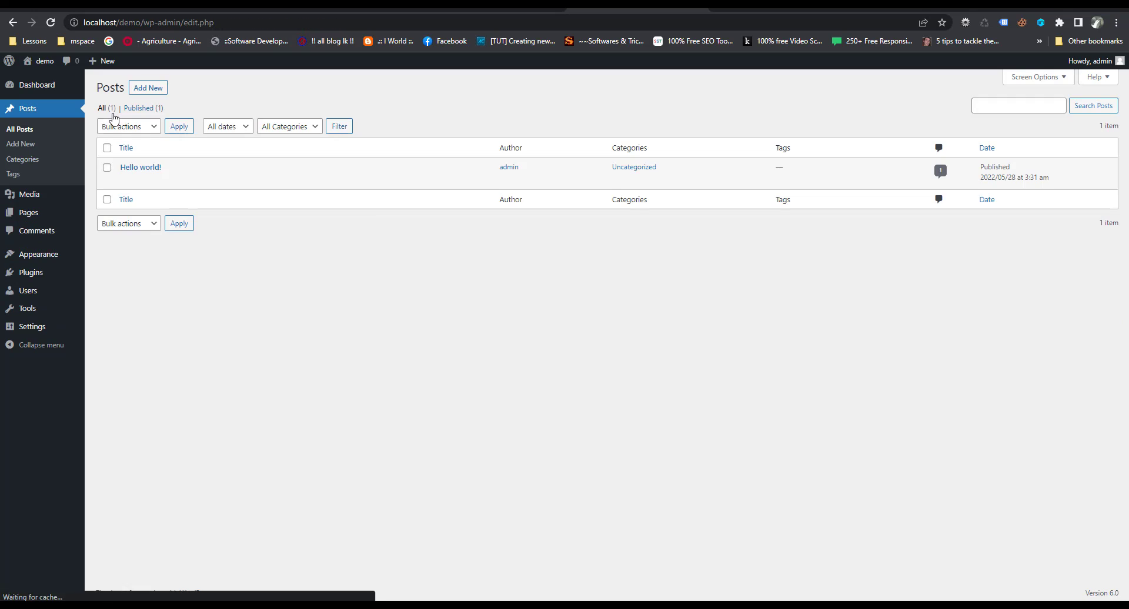
mouse_move(140, 167)
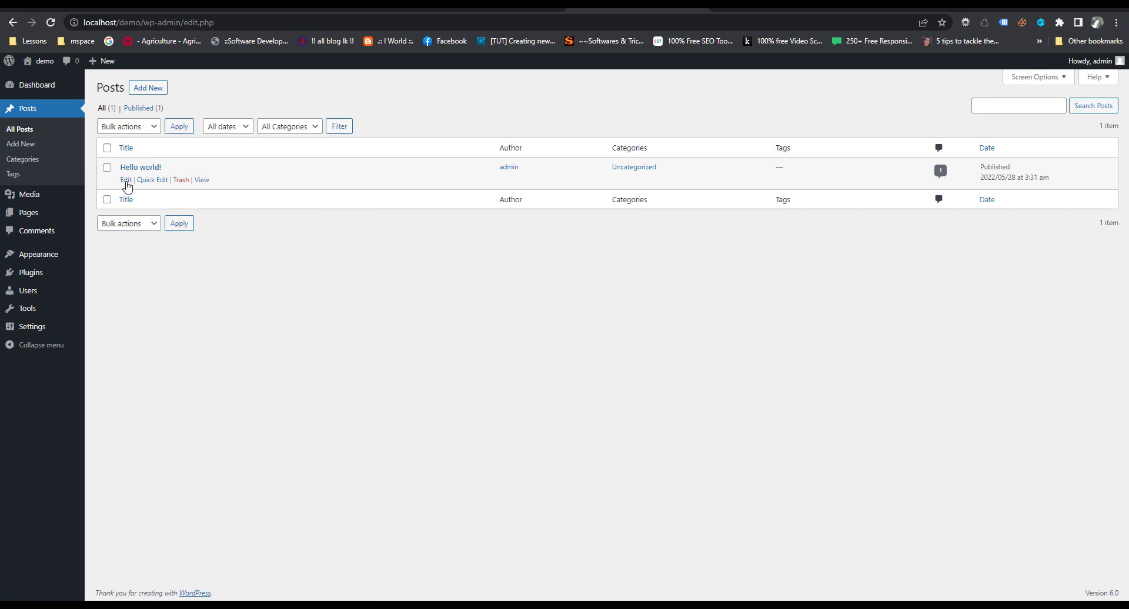
left_click(124, 180)
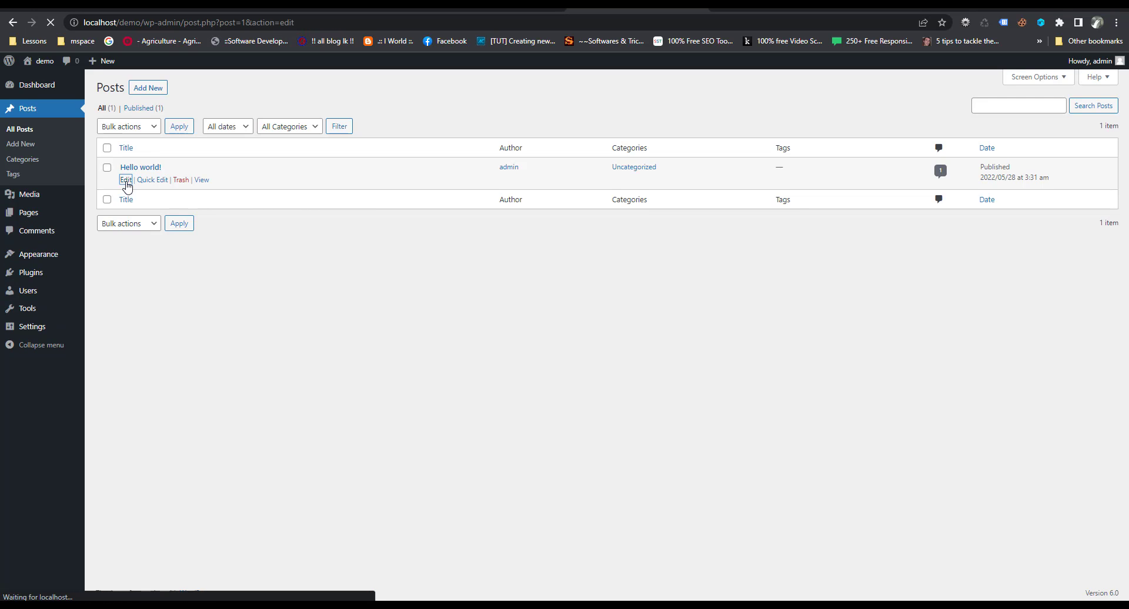
left_click(125, 180)
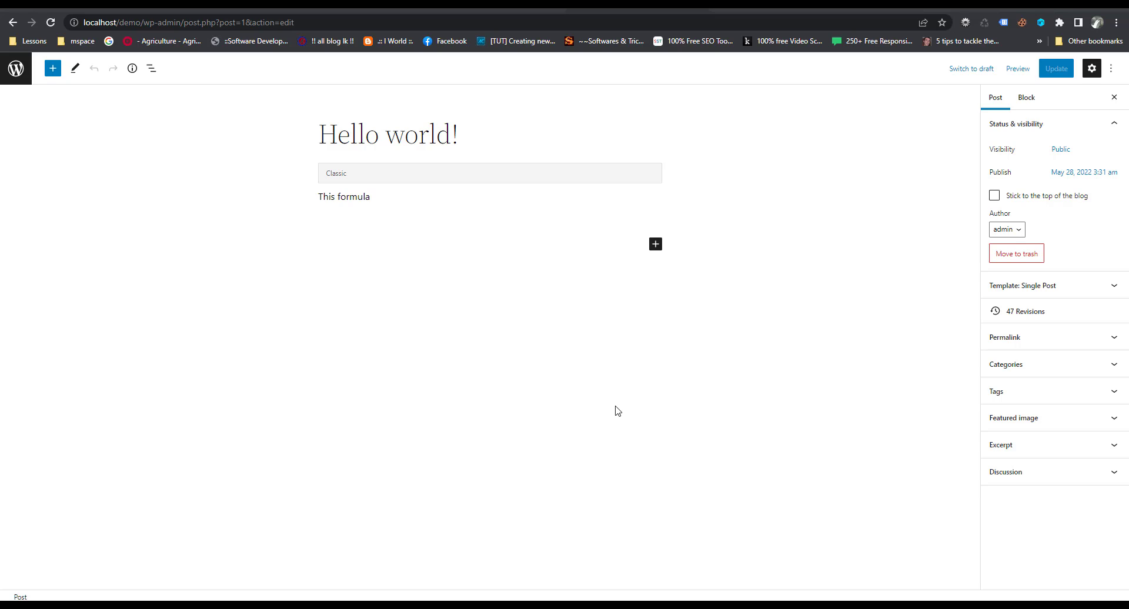
left_click(14, 85)
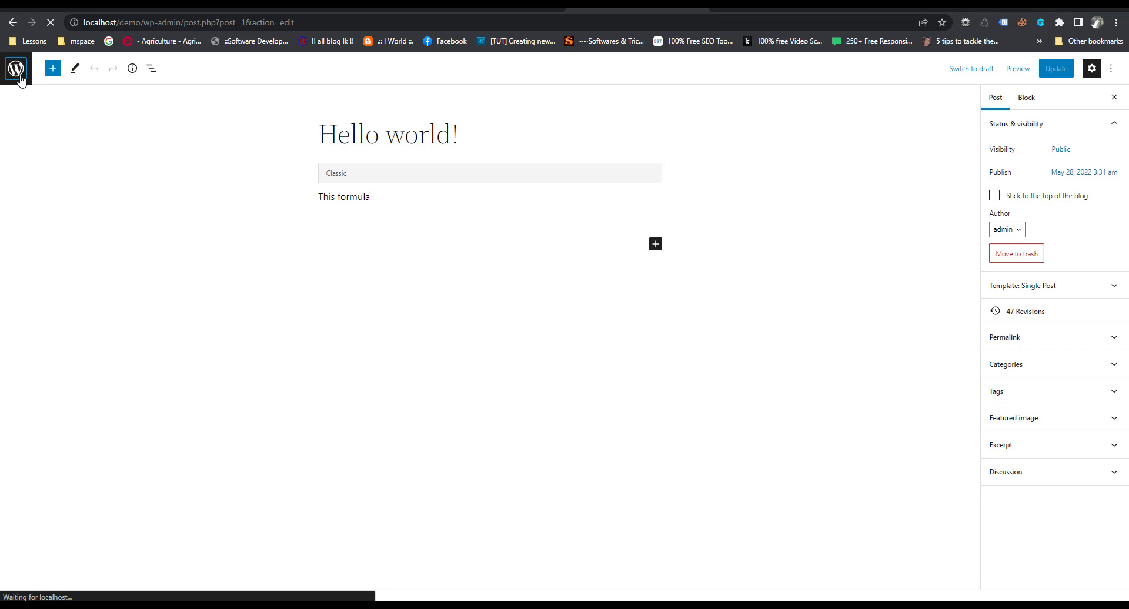
Reach the MathJax-LaTeX settings page showing Force Load, Display syntax, wp-latex and CDN options.
left_click(16, 68)
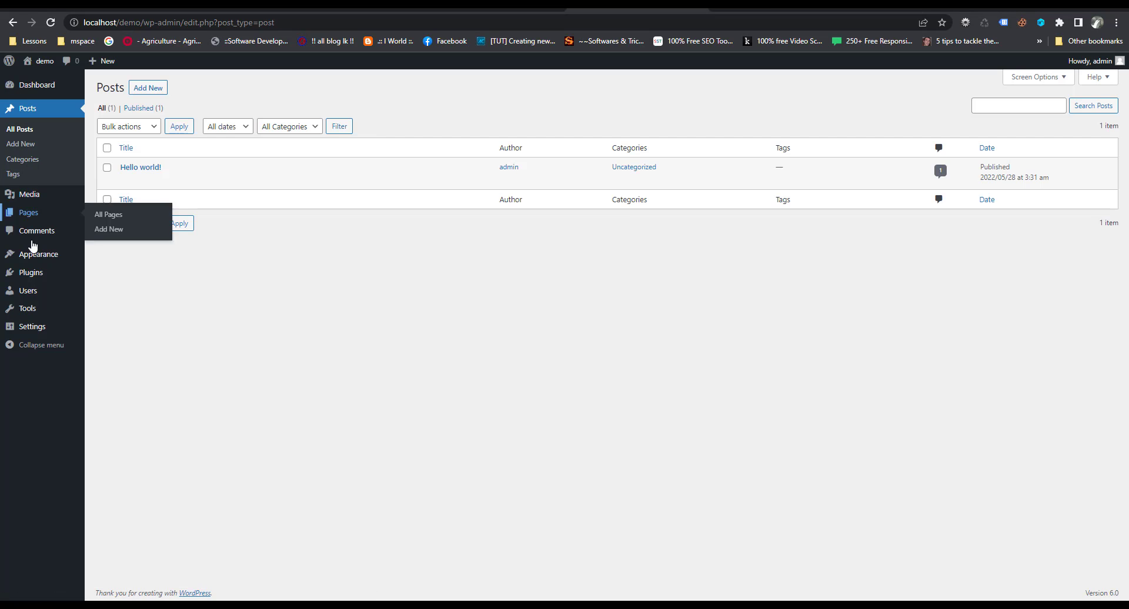
mouse_move(47, 284)
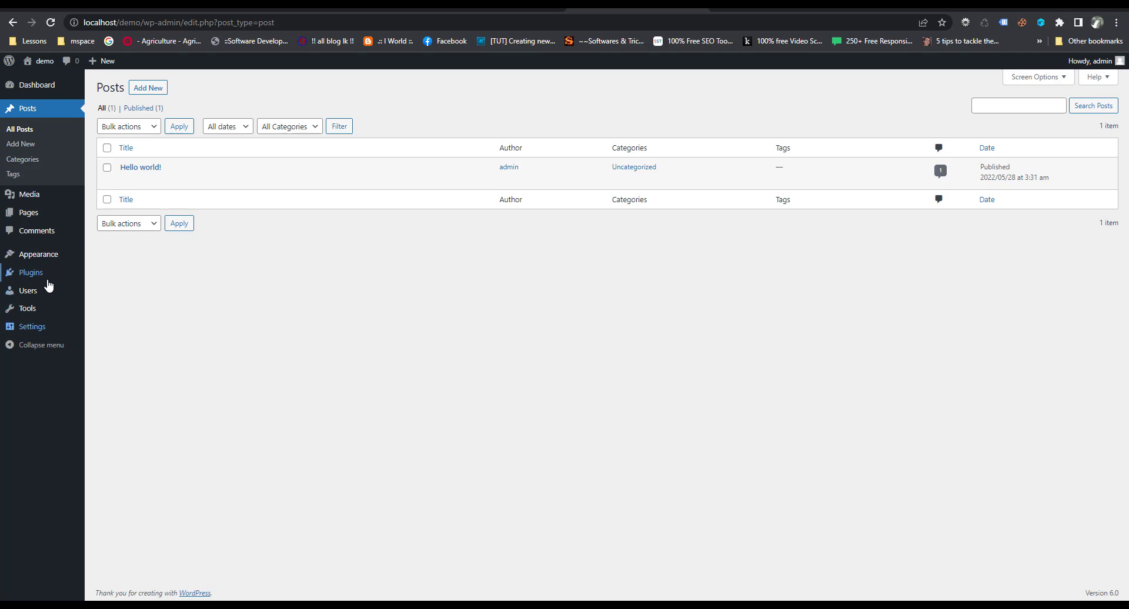
left_click(30, 273)
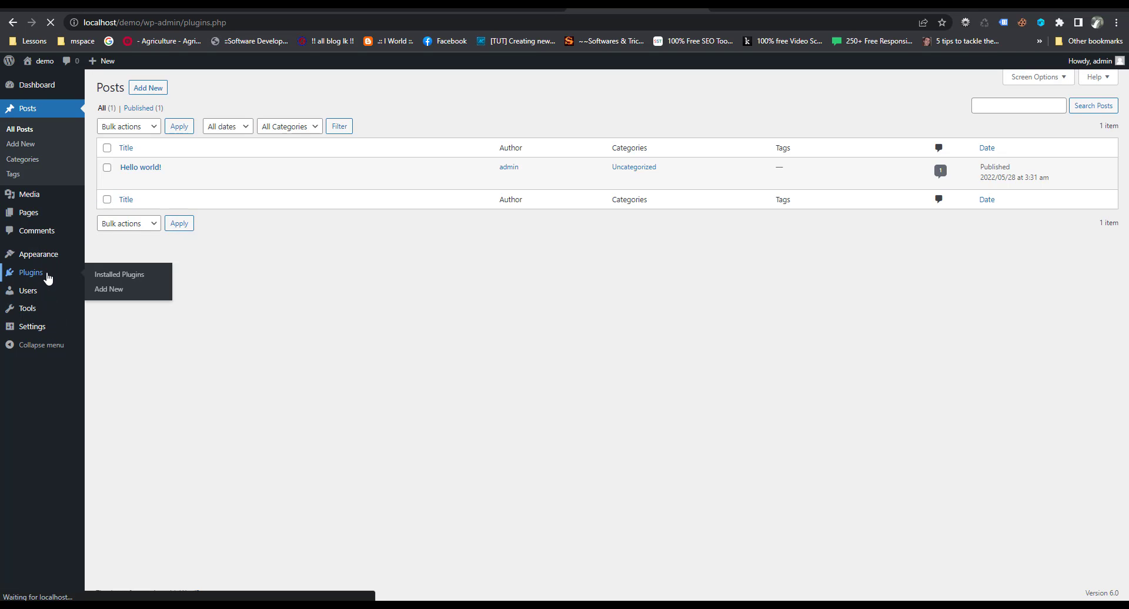
left_click(119, 274)
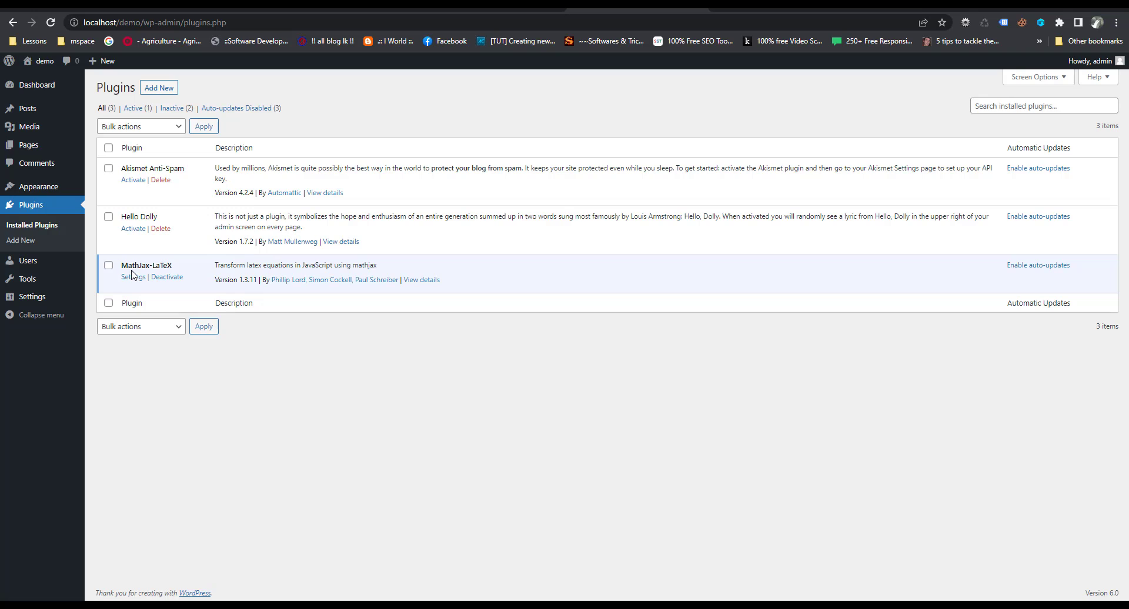
mouse_move(124, 278)
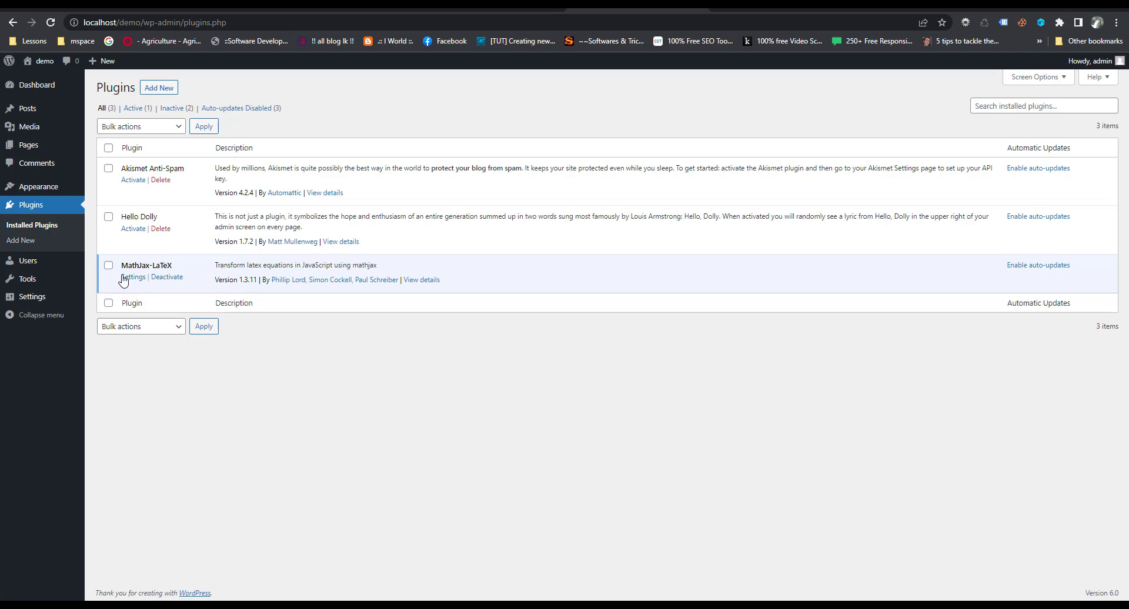
left_click(132, 276)
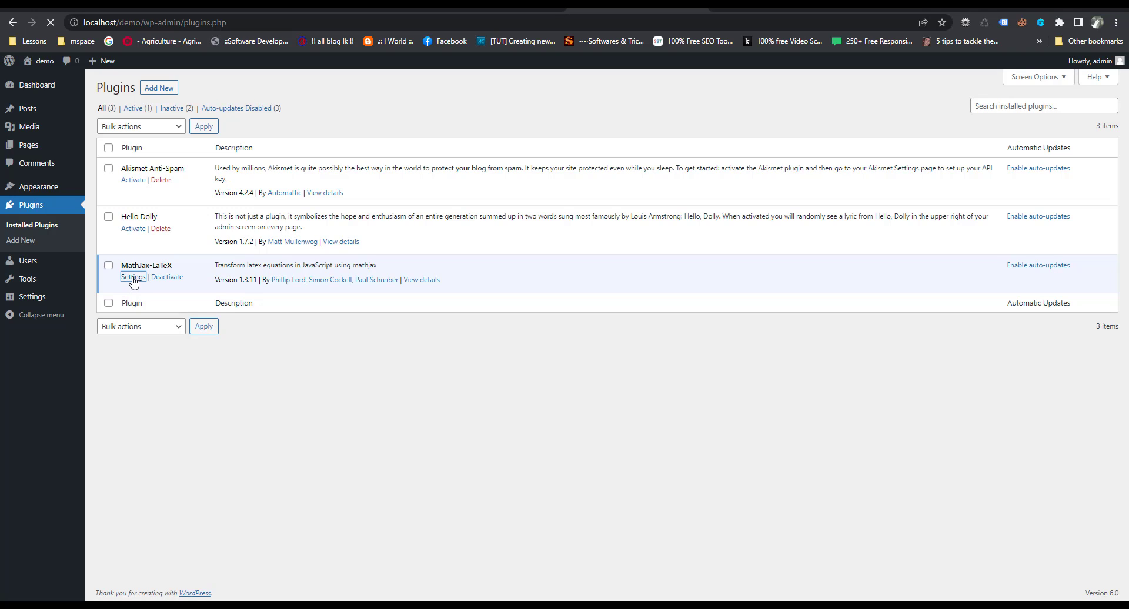
left_click(133, 277)
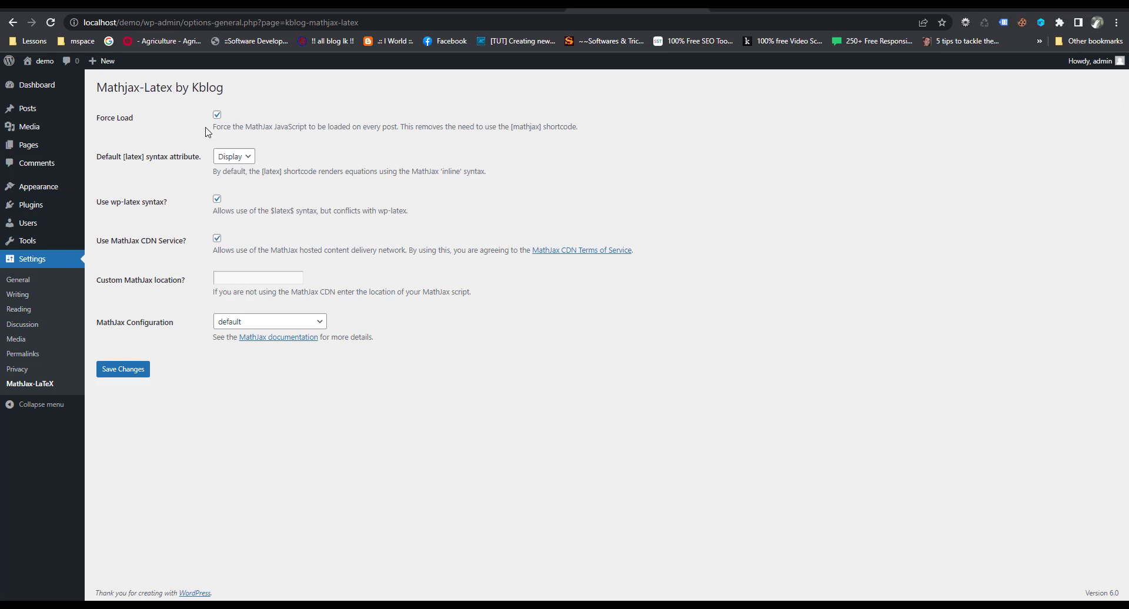
mouse_move(180, 200)
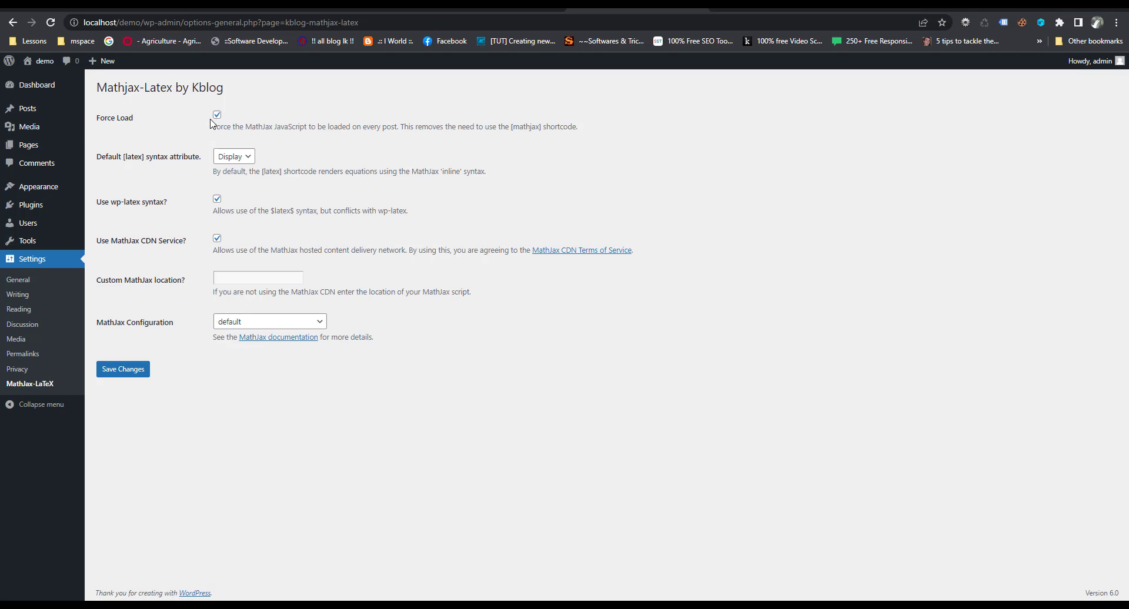
mouse_move(276, 340)
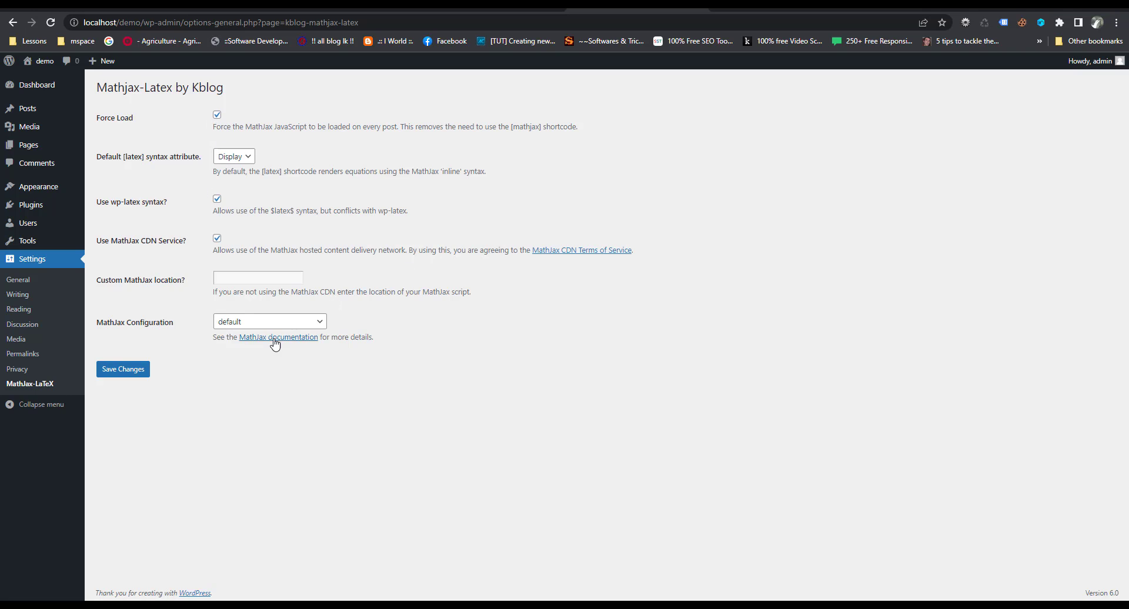
Follow the MathJax documentation link and open the Getting Started with MathJax guide.
left_click(278, 337)
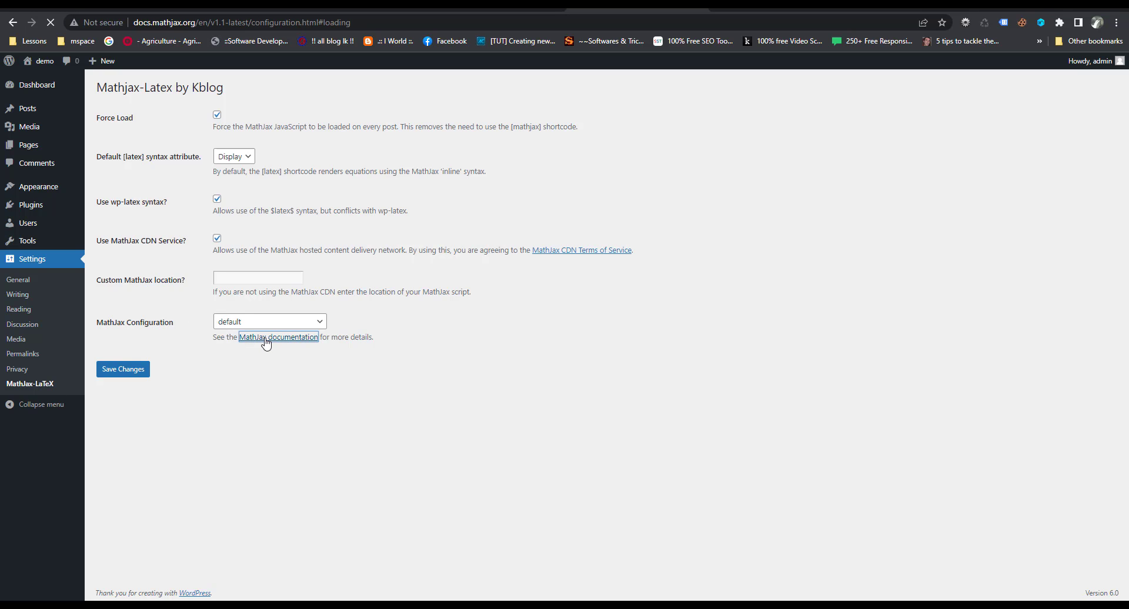
left_click(278, 337)
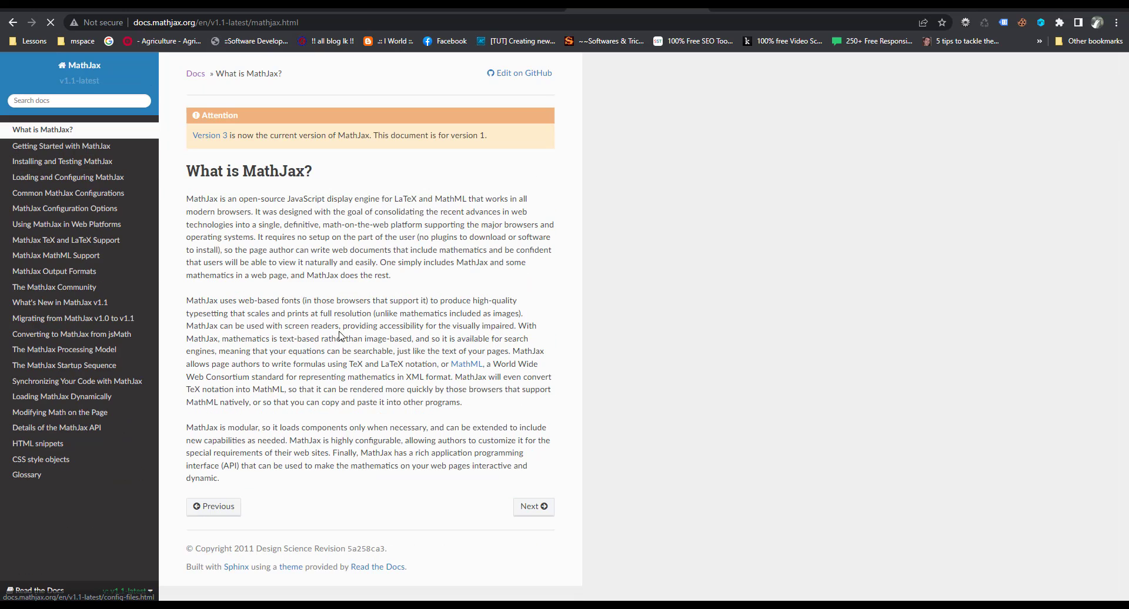
left_click(64, 146)
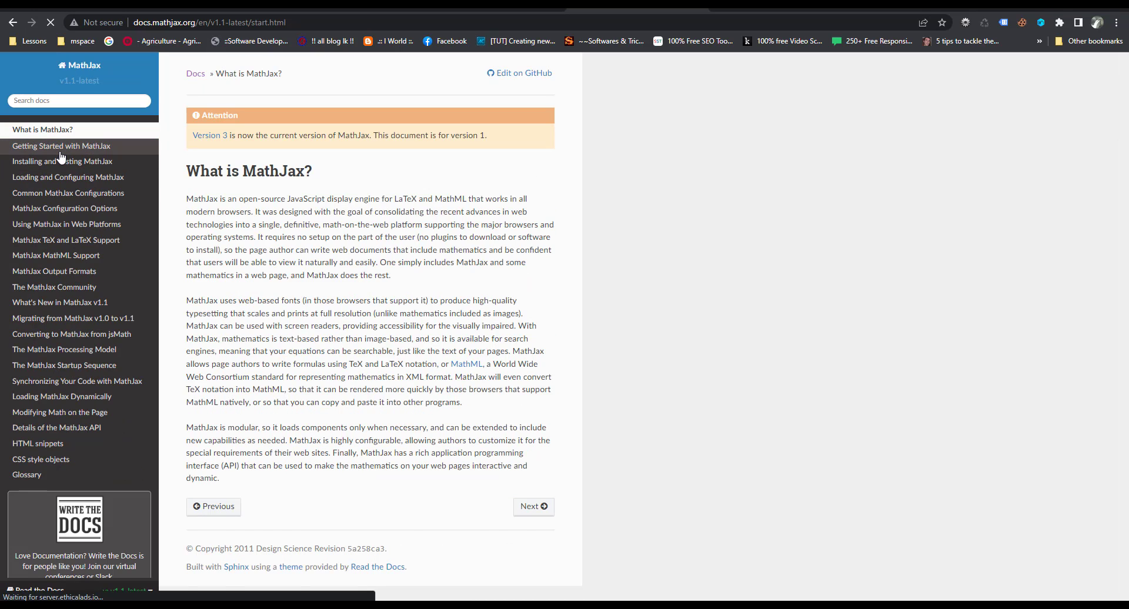
left_click(64, 146)
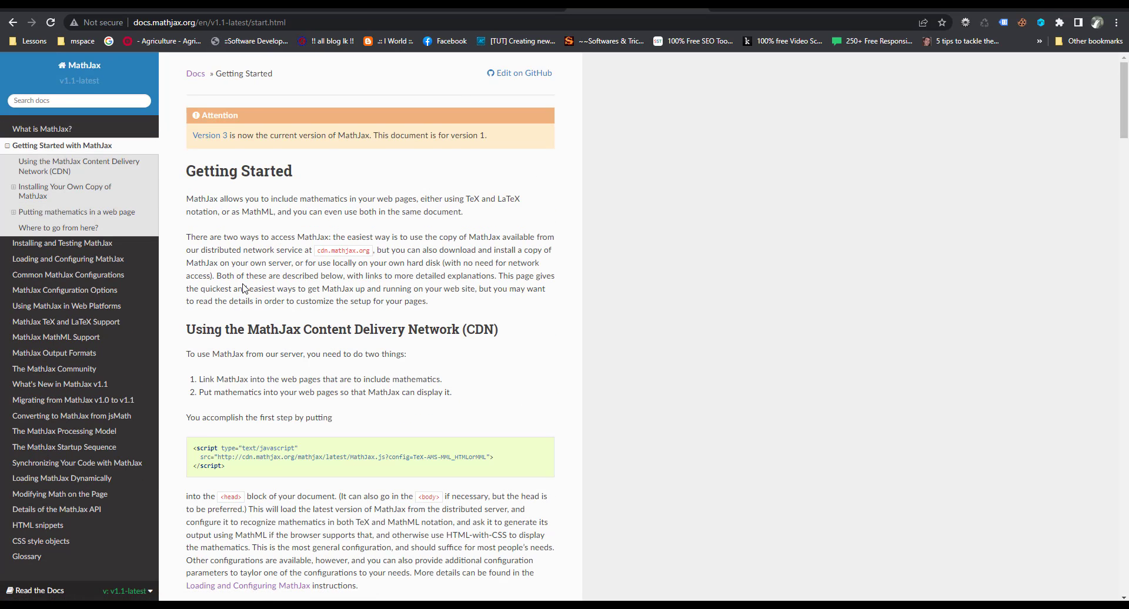
Scroll to TeX and LaTeX input, select the default math delimiters and copy them.
scroll("down", 3)
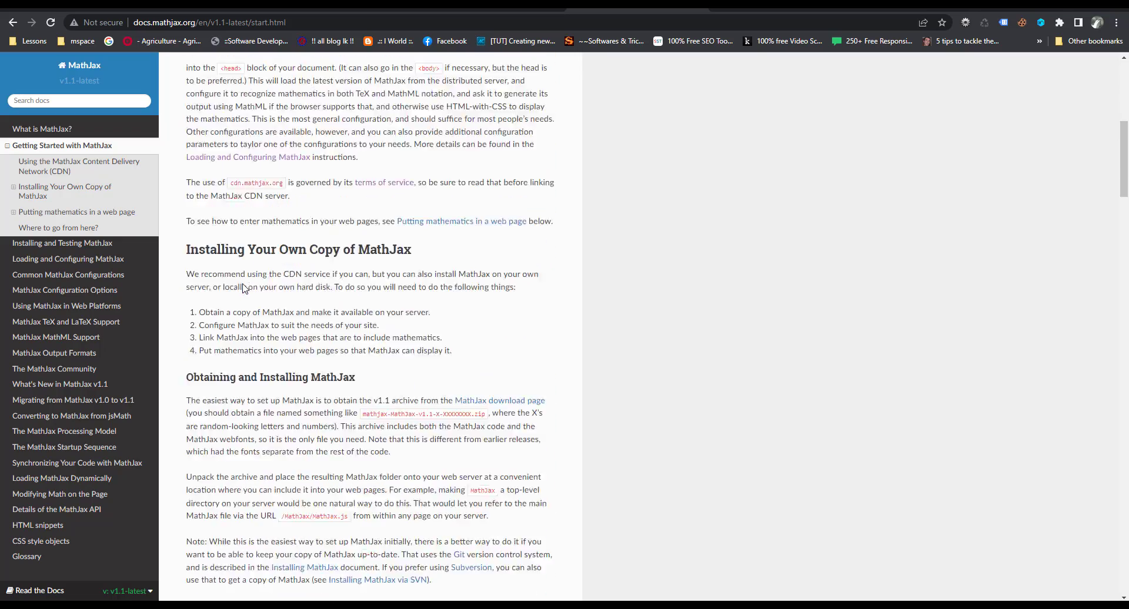
scroll("down", 3)
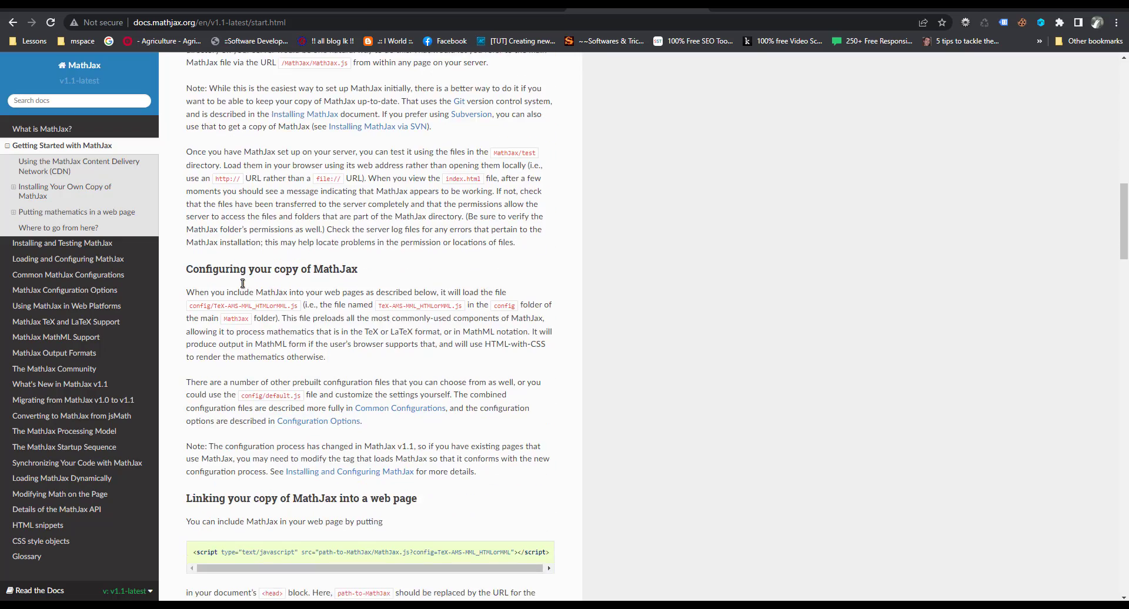
scroll("down", 3)
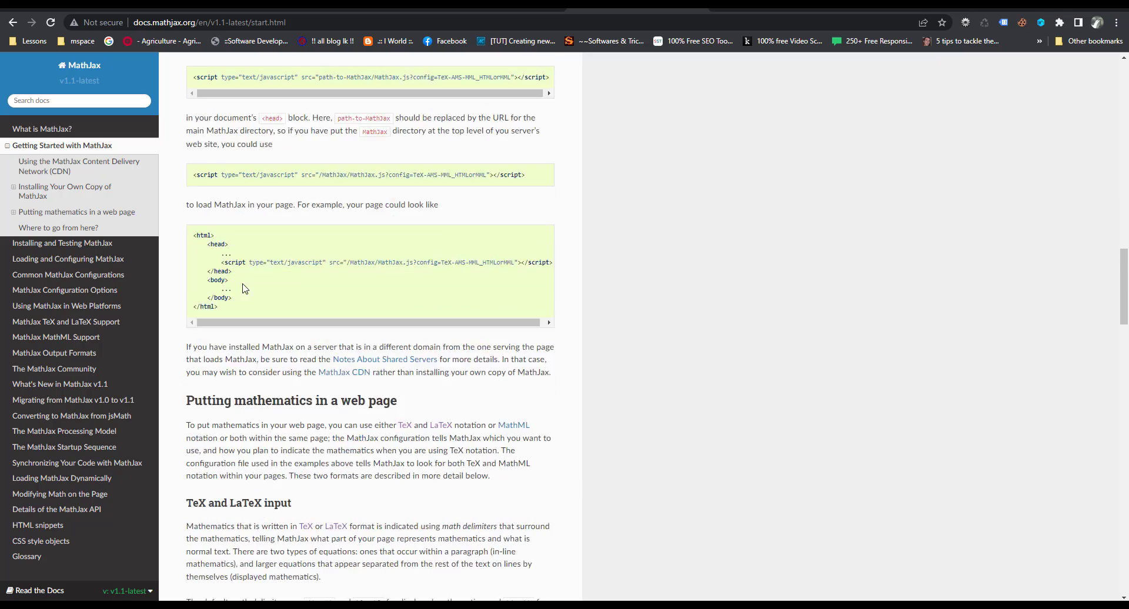
scroll("down", 3)
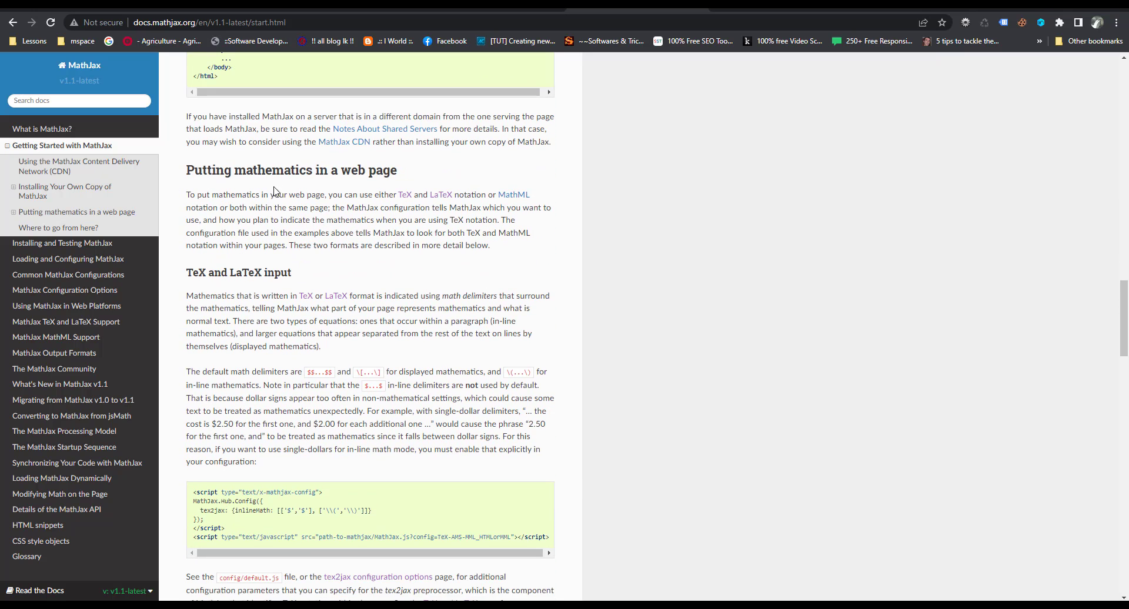
scroll("down", 3)
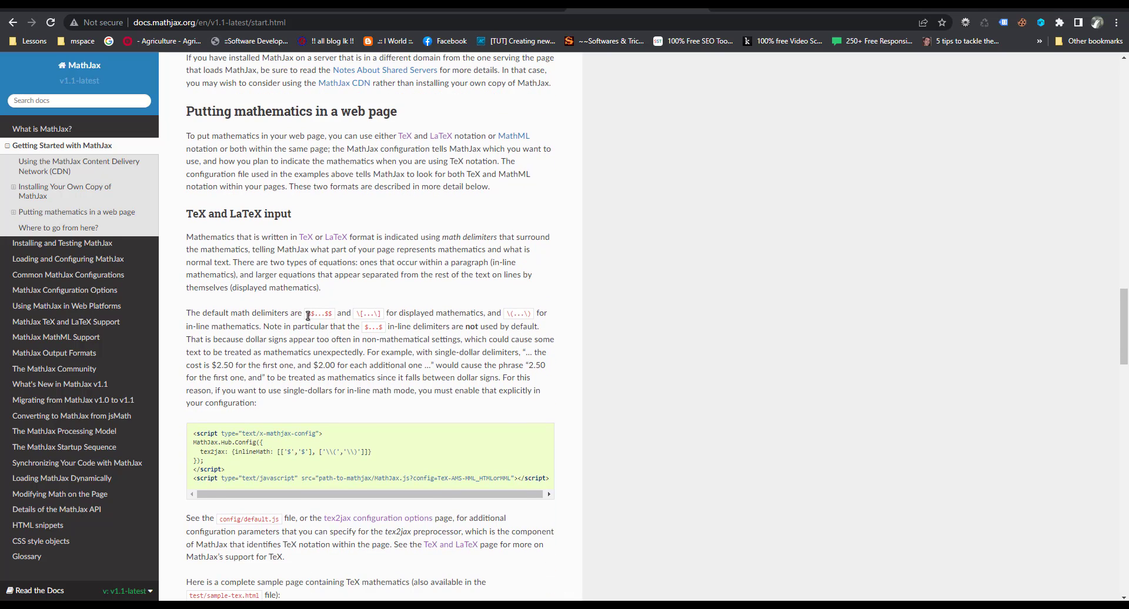
left_click_drag(308, 312, 379, 312)
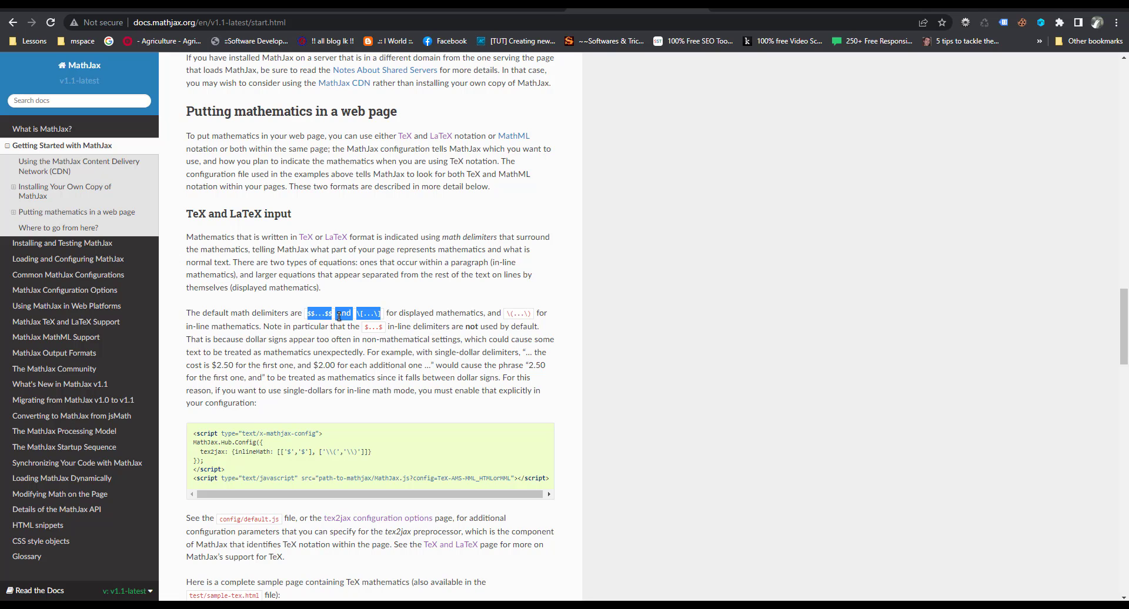
right_click(343, 312)
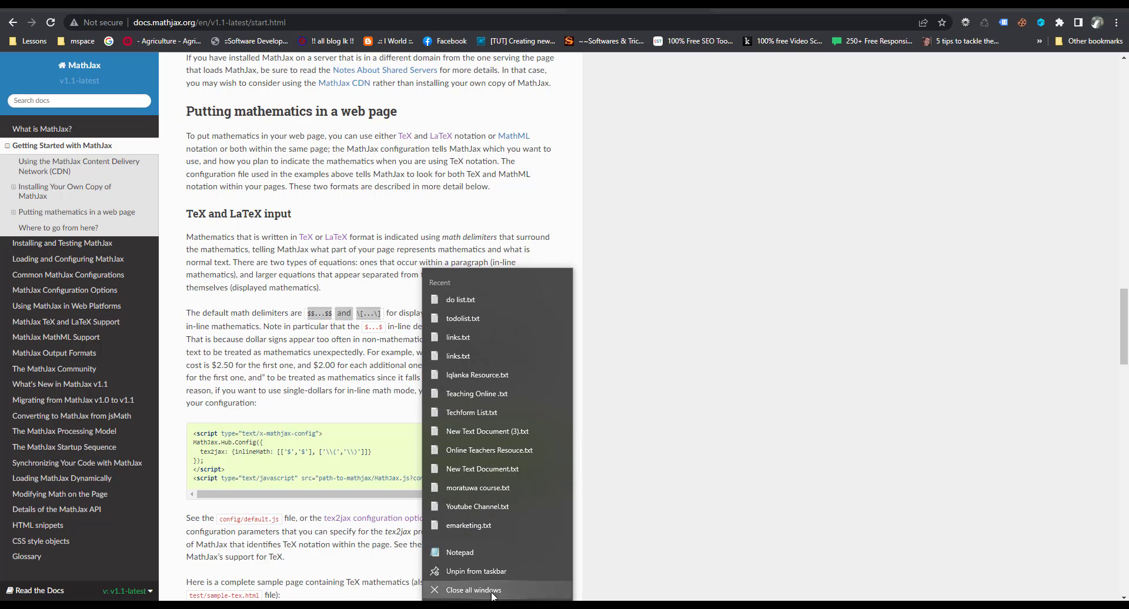
Note the delimiters '$$...$$ and \[... \]' in a new Notepad window.
left_click(490, 560)
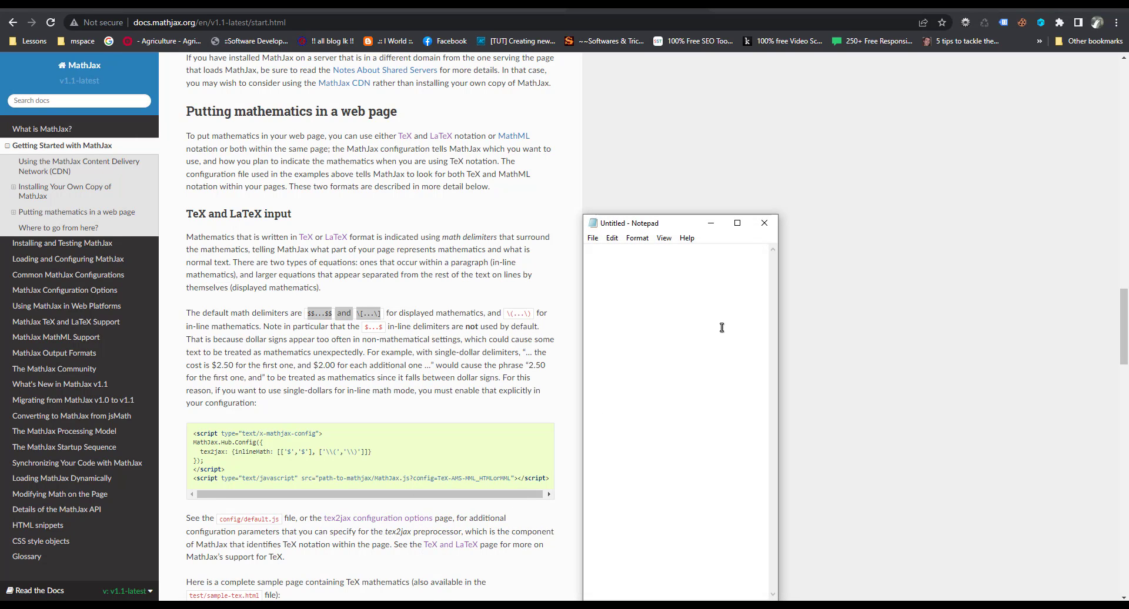
type("$$...$$ and \\[... \\]")
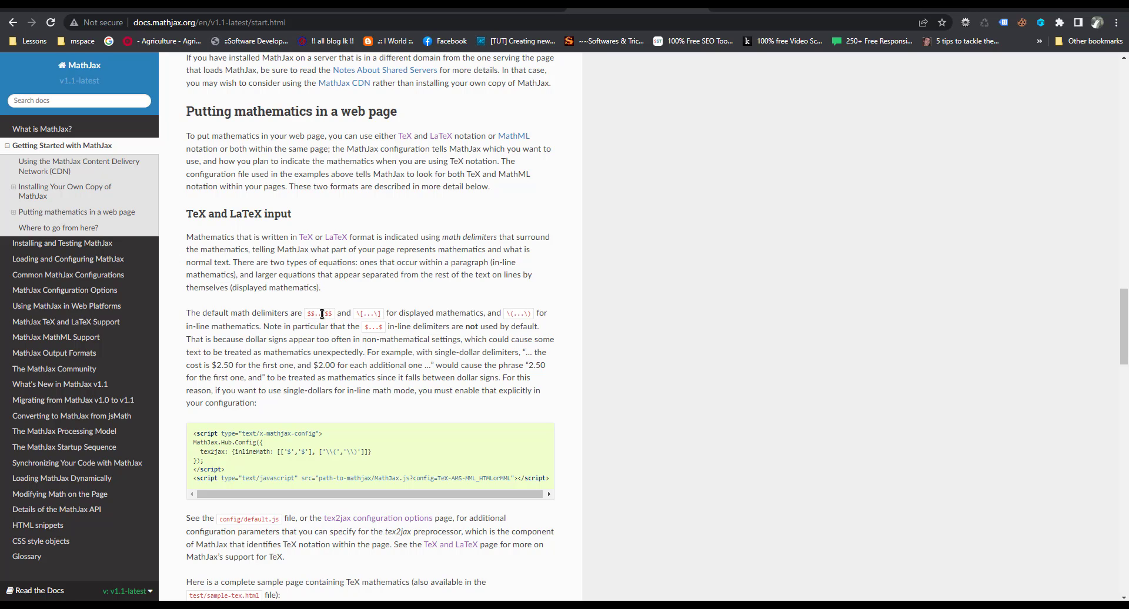
mouse_move(315, 305)
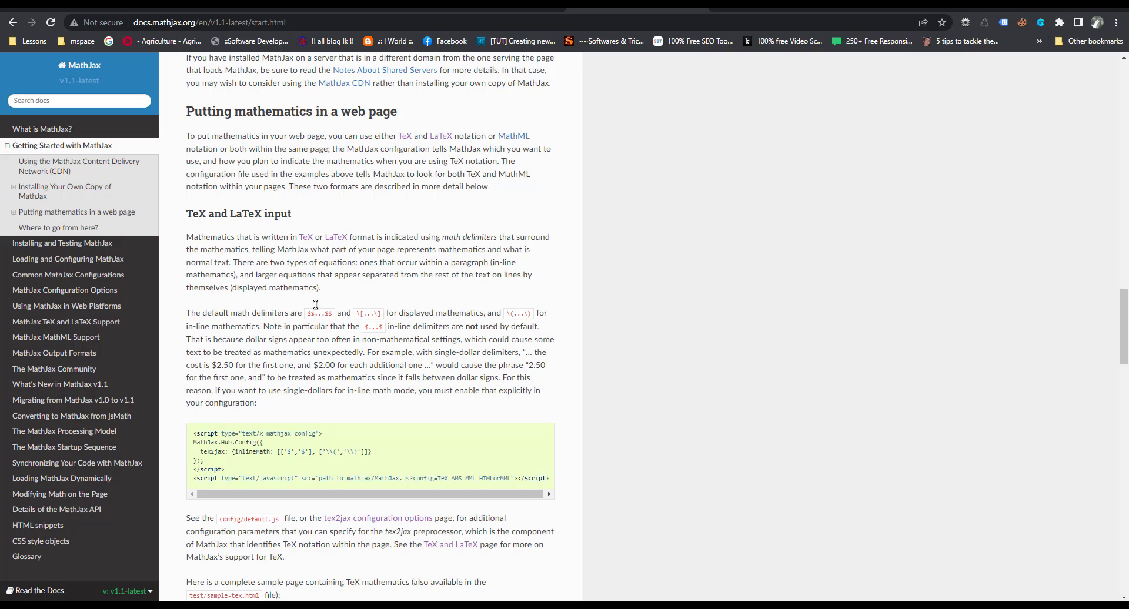
scroll("up", 3)
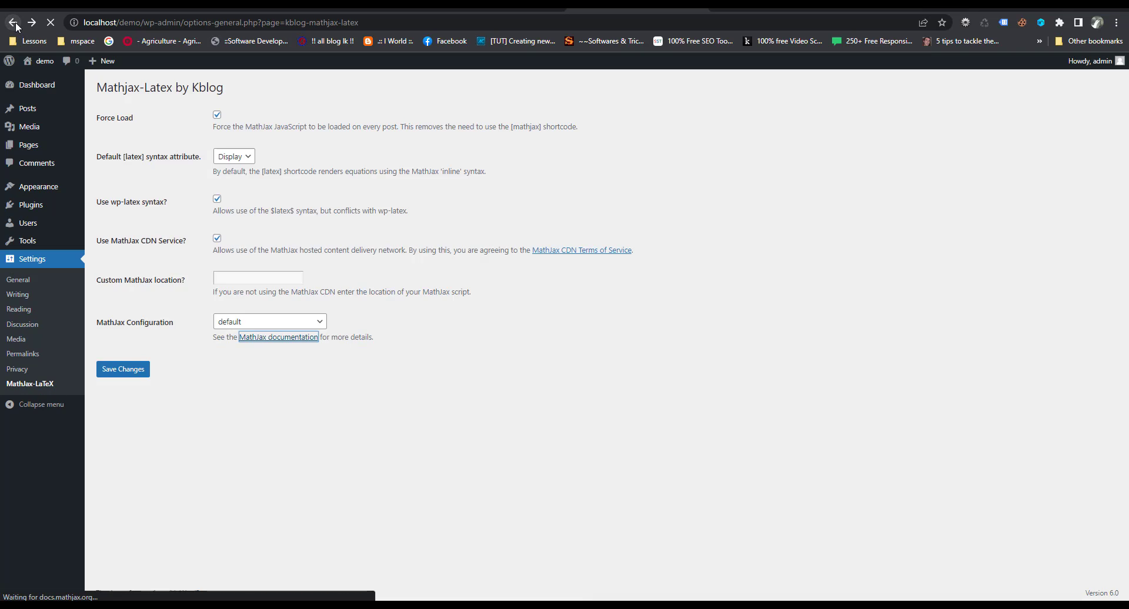
mouse_move(27, 108)
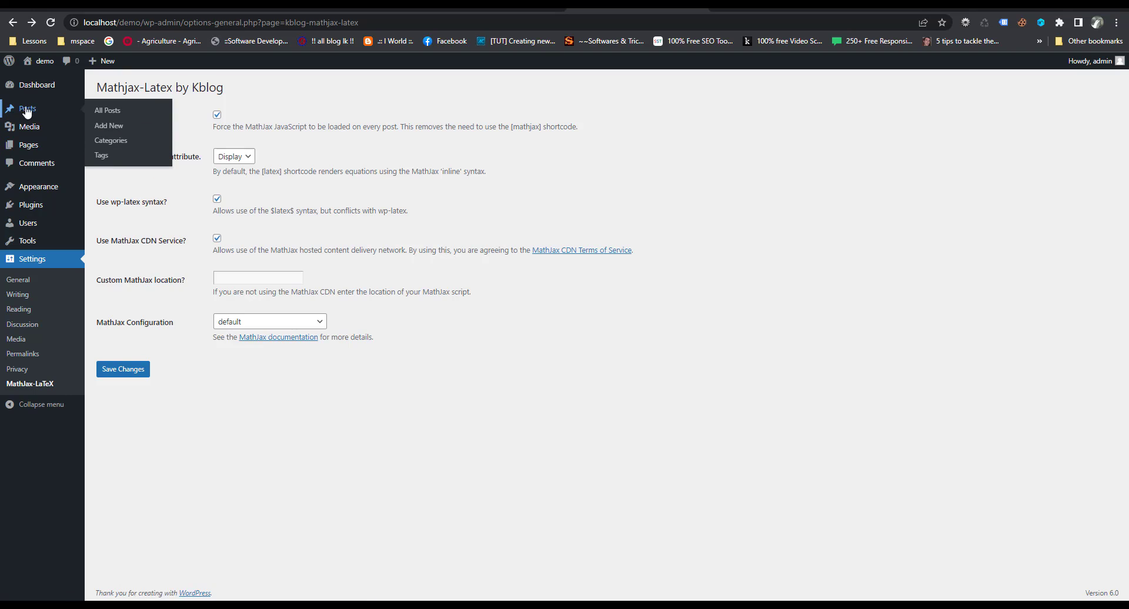
Reopen the 'Hello world!' post in the editor via Posts > All Posts.
left_click(108, 110)
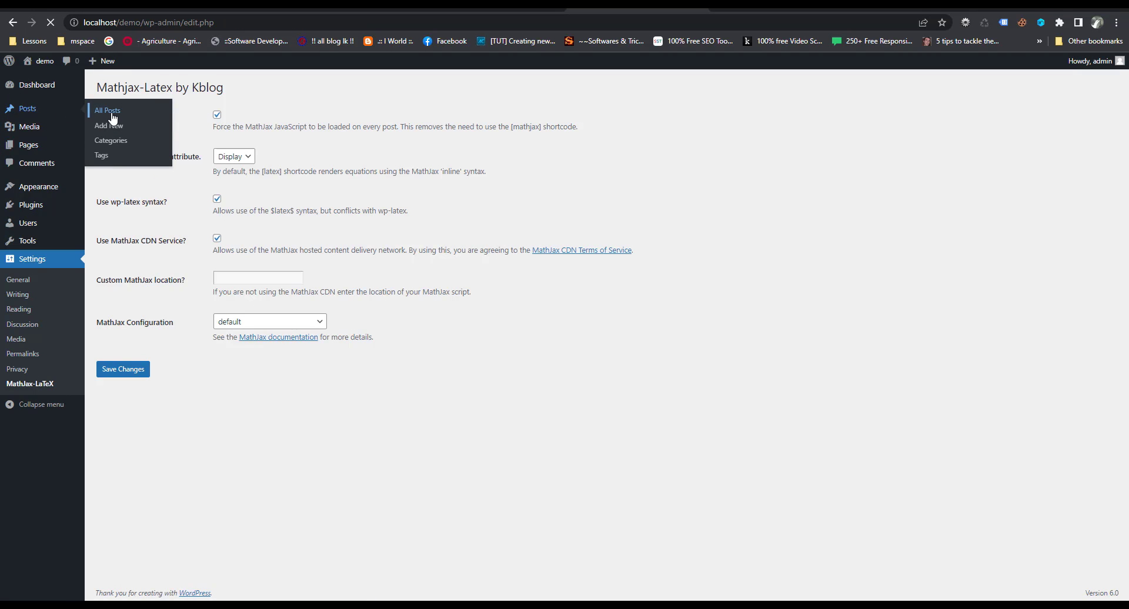
left_click(107, 111)
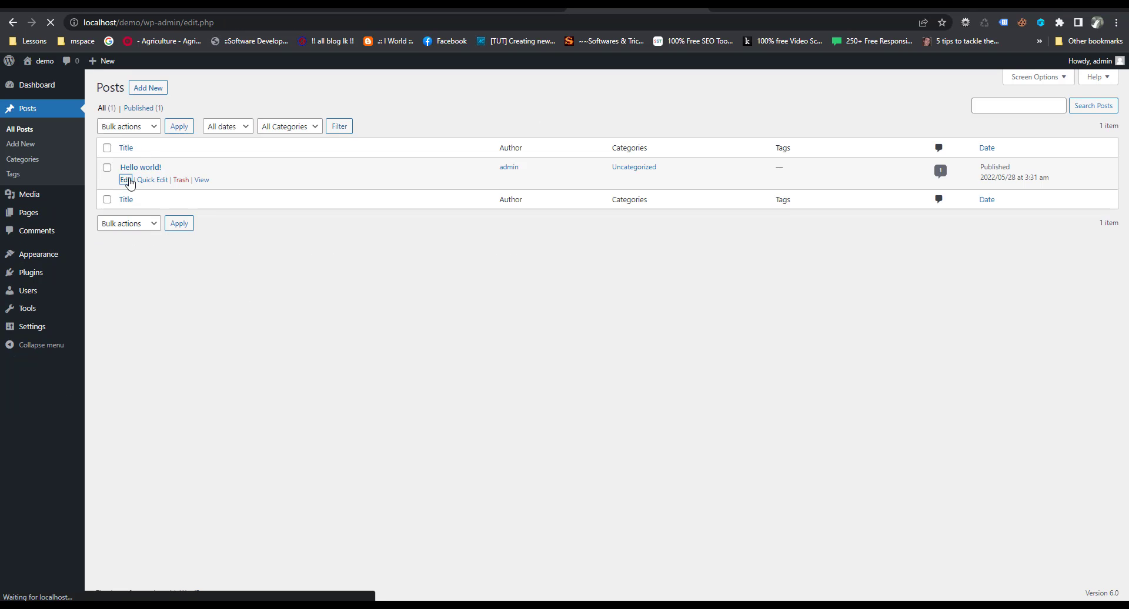
left_click(123, 179)
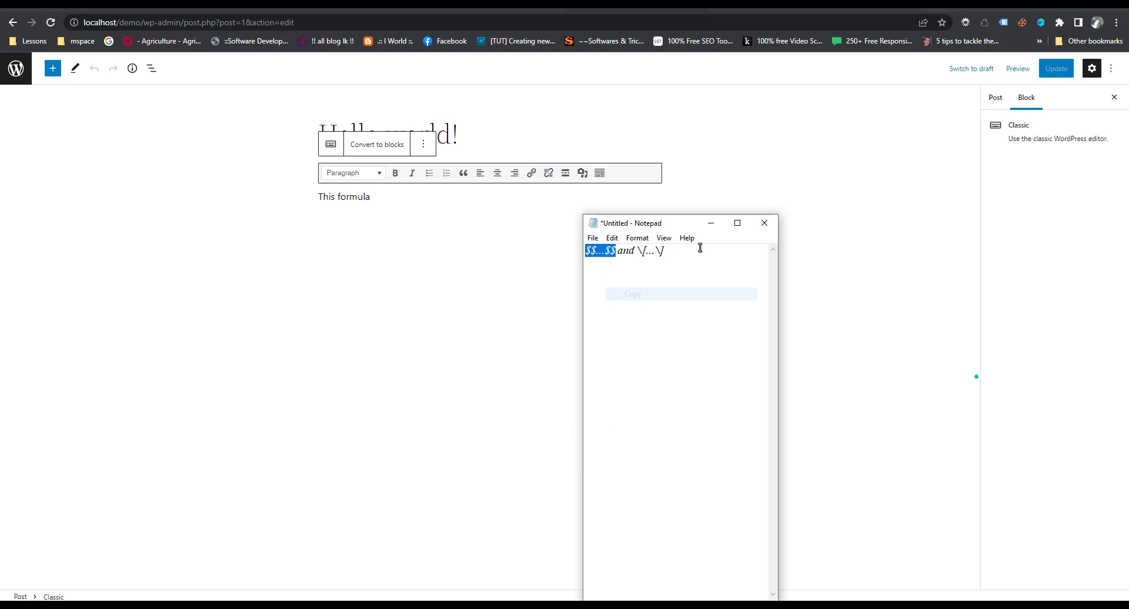
Edit the paragraph to read 'This is formula 1' and add a '$$...$$' delimiter line.
left_click(764, 223)
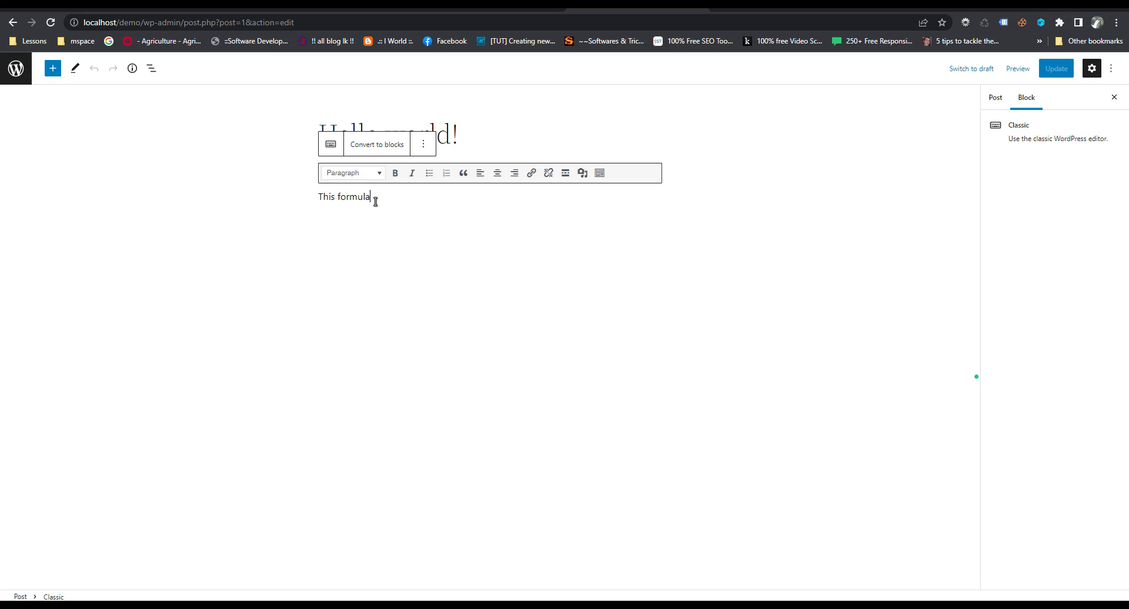
mouse_move(379, 206)
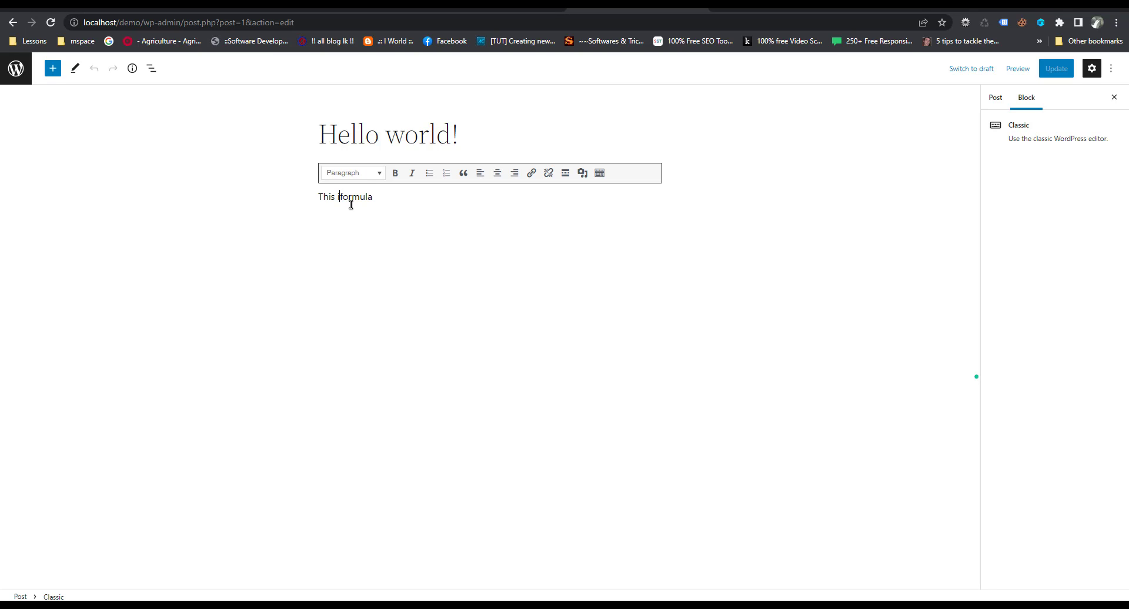
type("is")
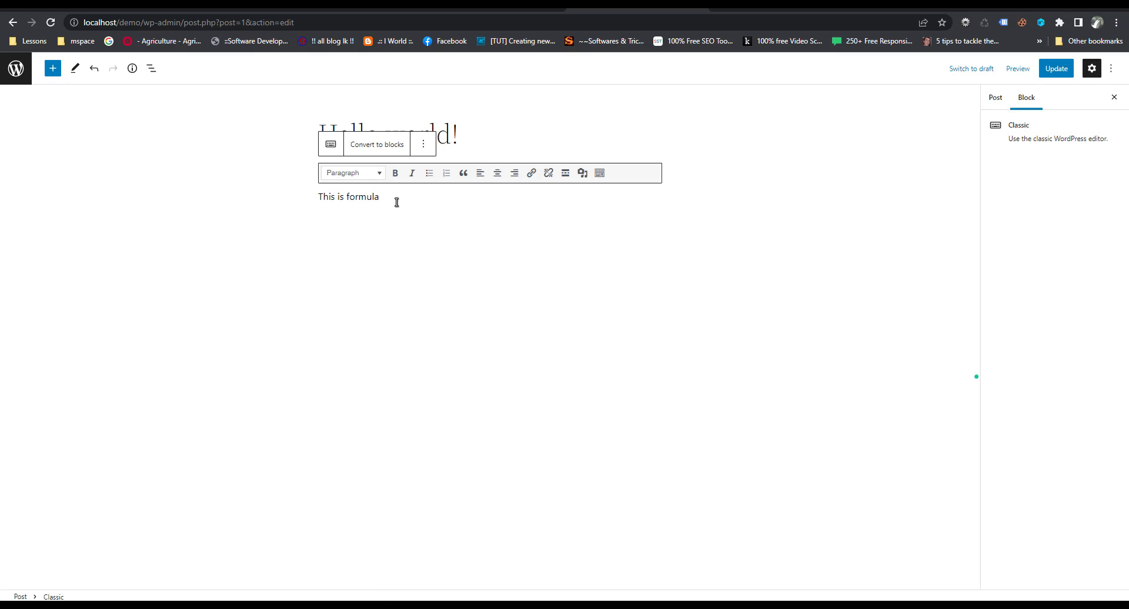
type("1")
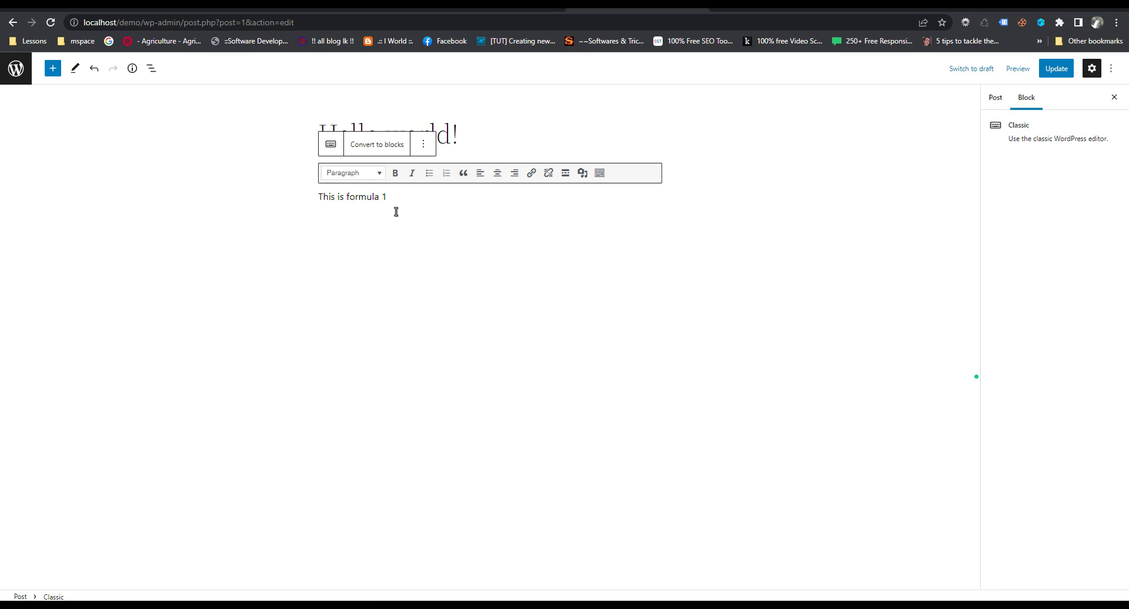
type("$$...$$")
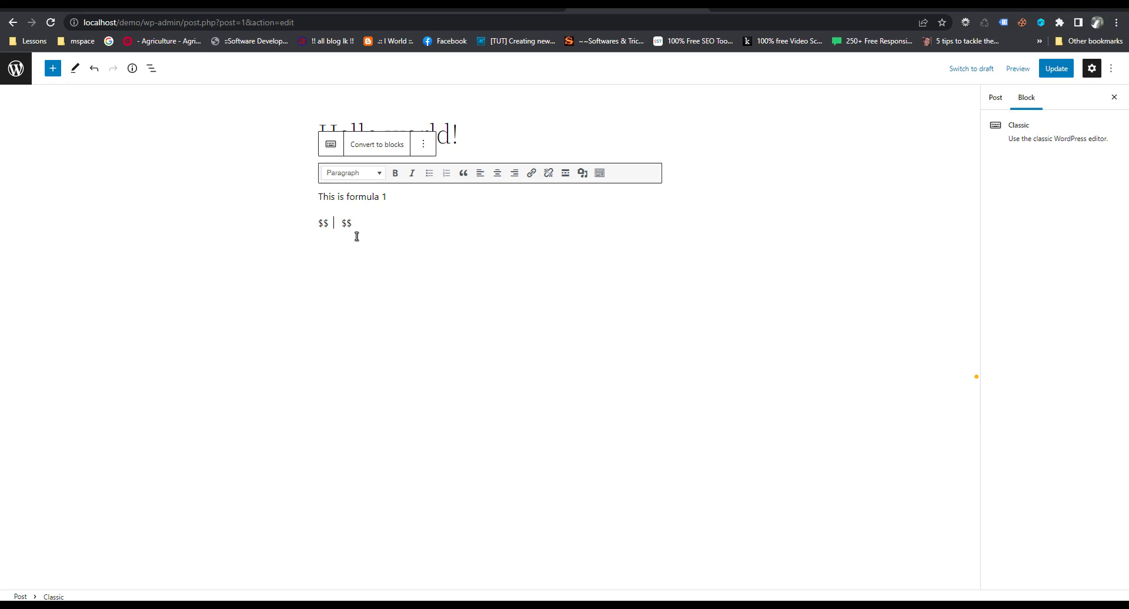
mouse_move(400, 86)
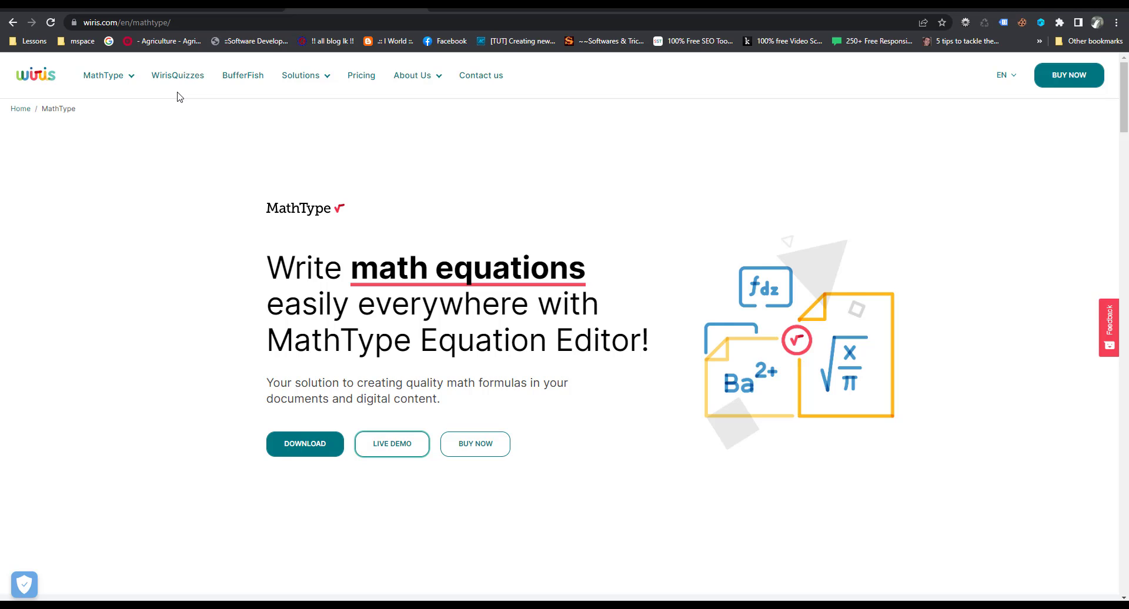
Go to the MathType LIVE DEMO and show its For Developers toolbar examples.
left_click(105, 75)
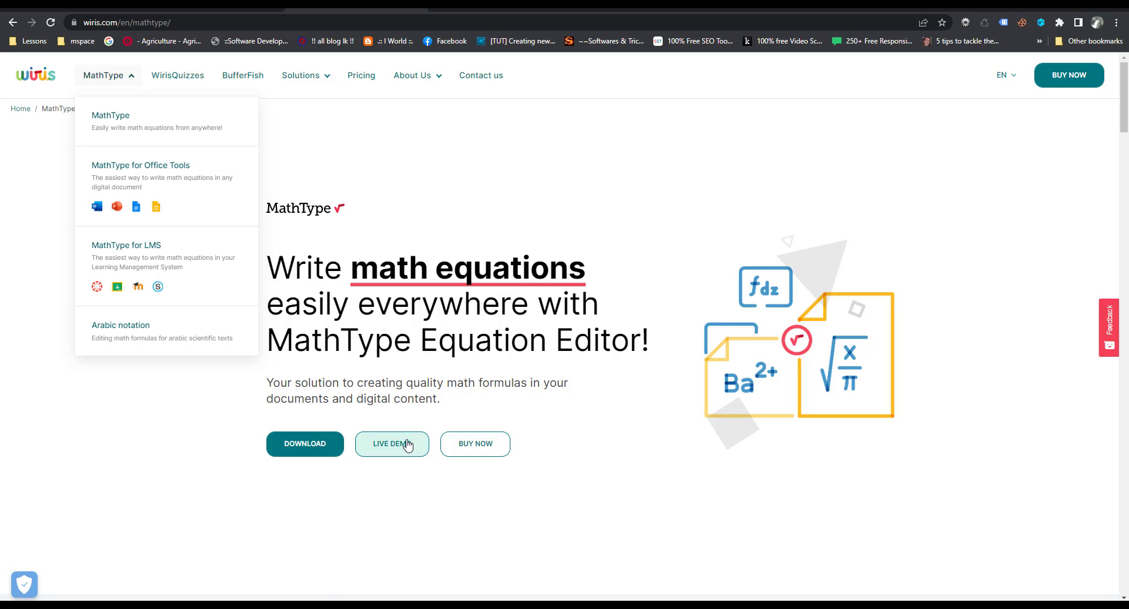
left_click(391, 443)
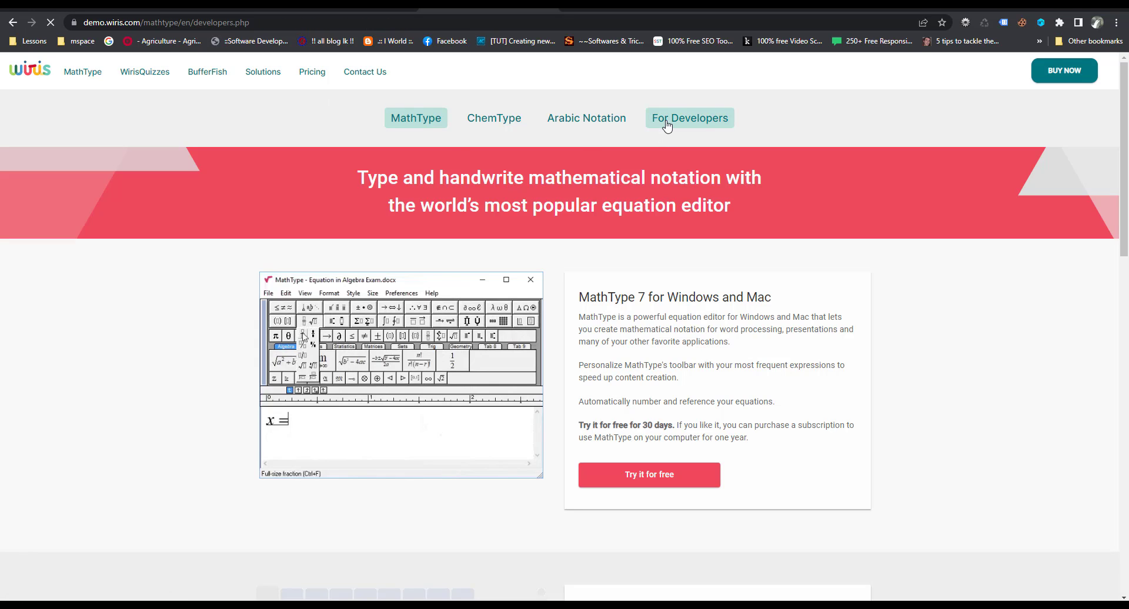
left_click(690, 118)
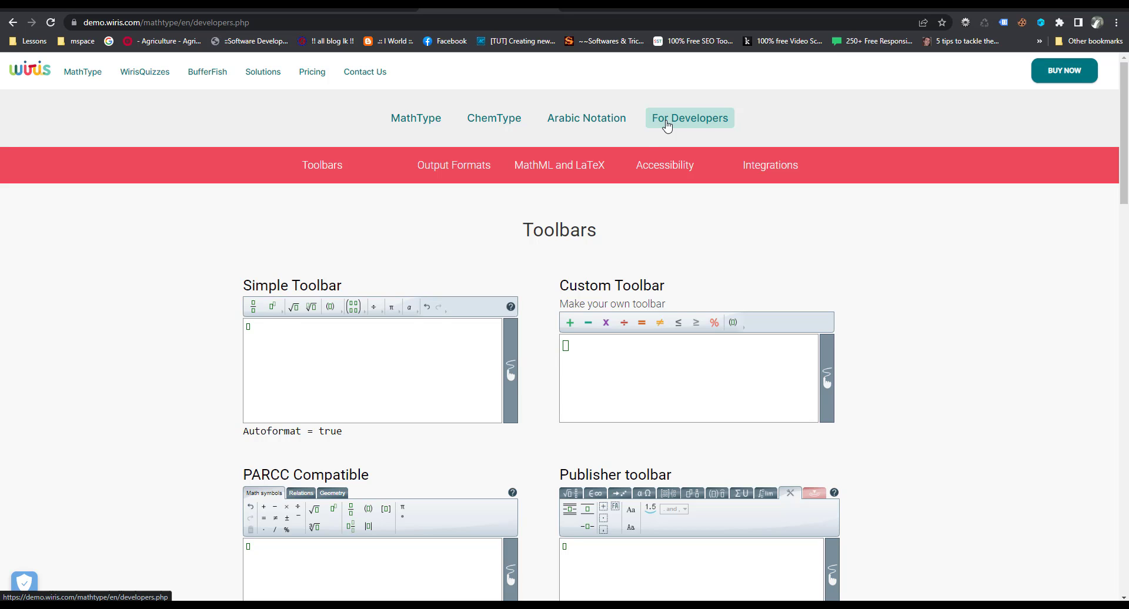
Scroll to the MathML and LaTeX editor and select the quadratic formula's LaTeX code.
scroll("down", 3)
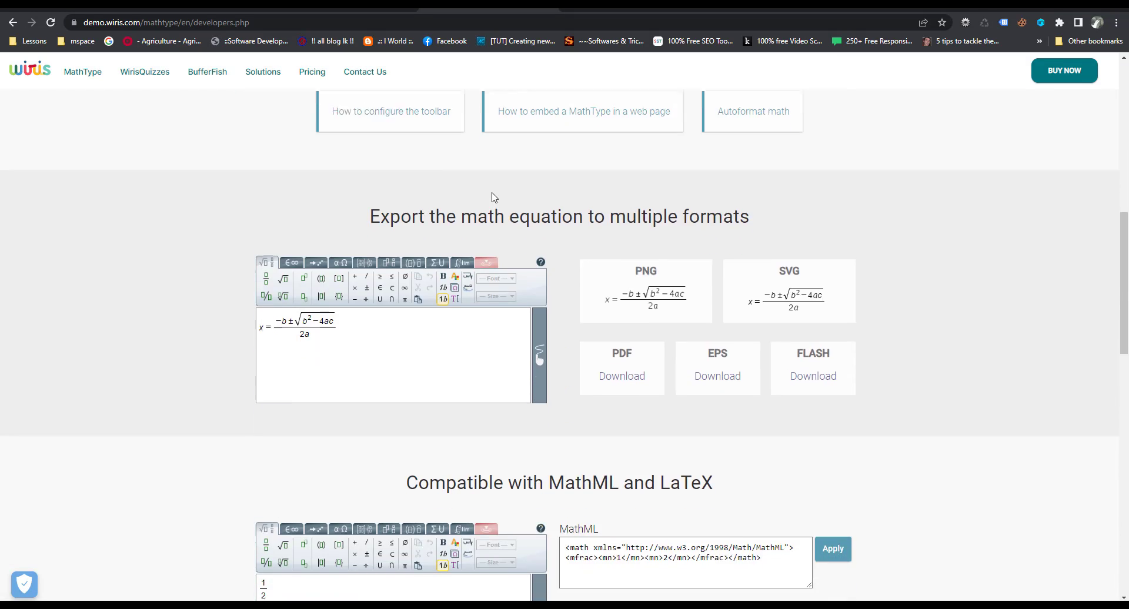
scroll("down", 3)
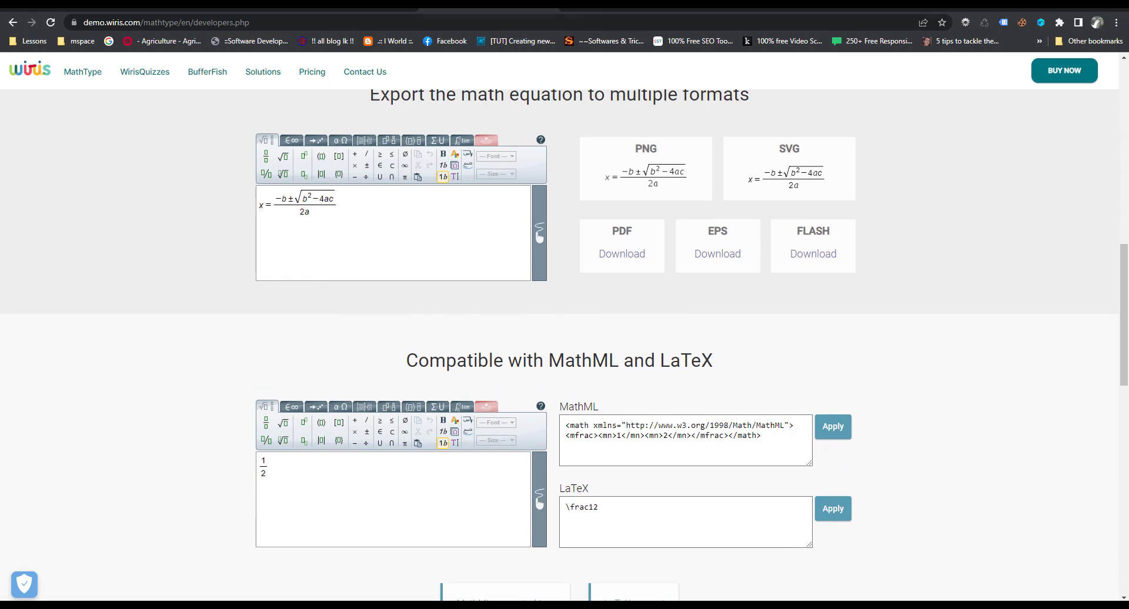
scroll("down", 3)
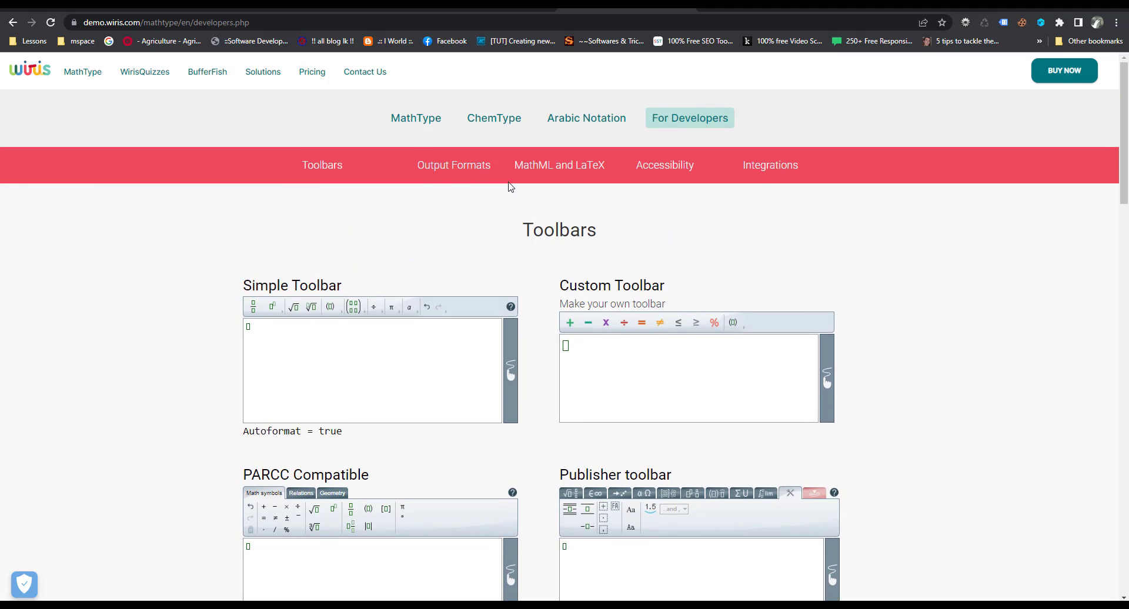
scroll("down", 3)
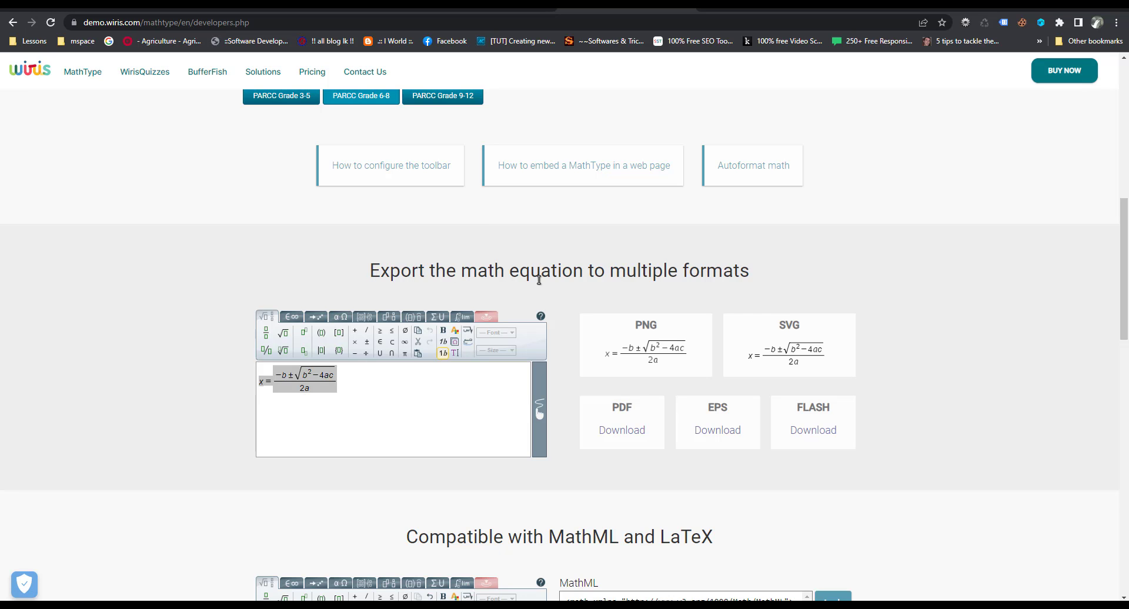
scroll("down", 3)
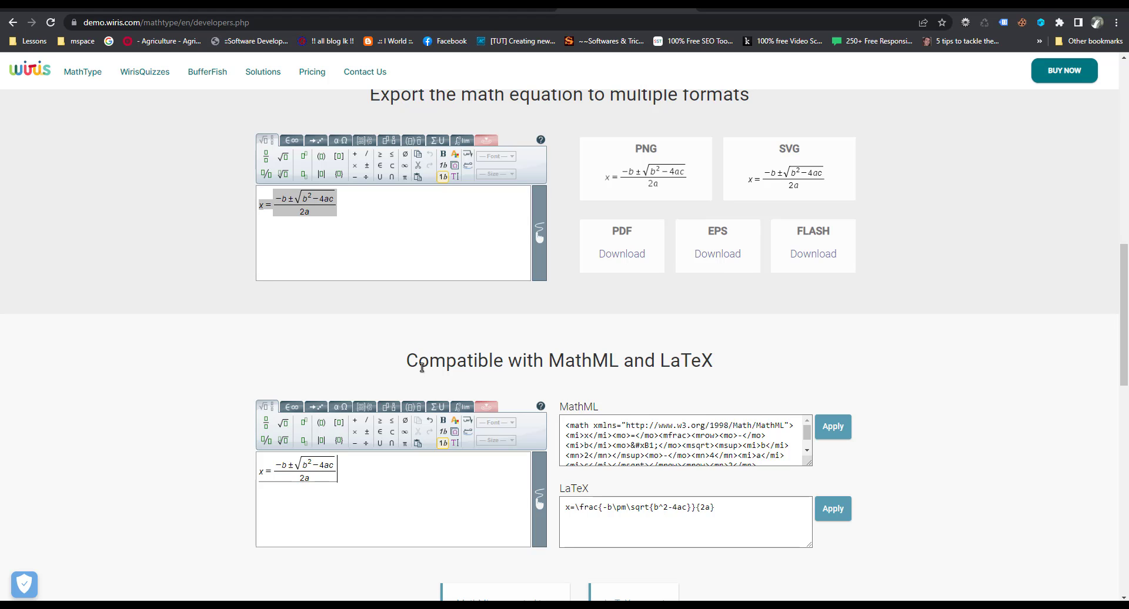
mouse_move(422, 361)
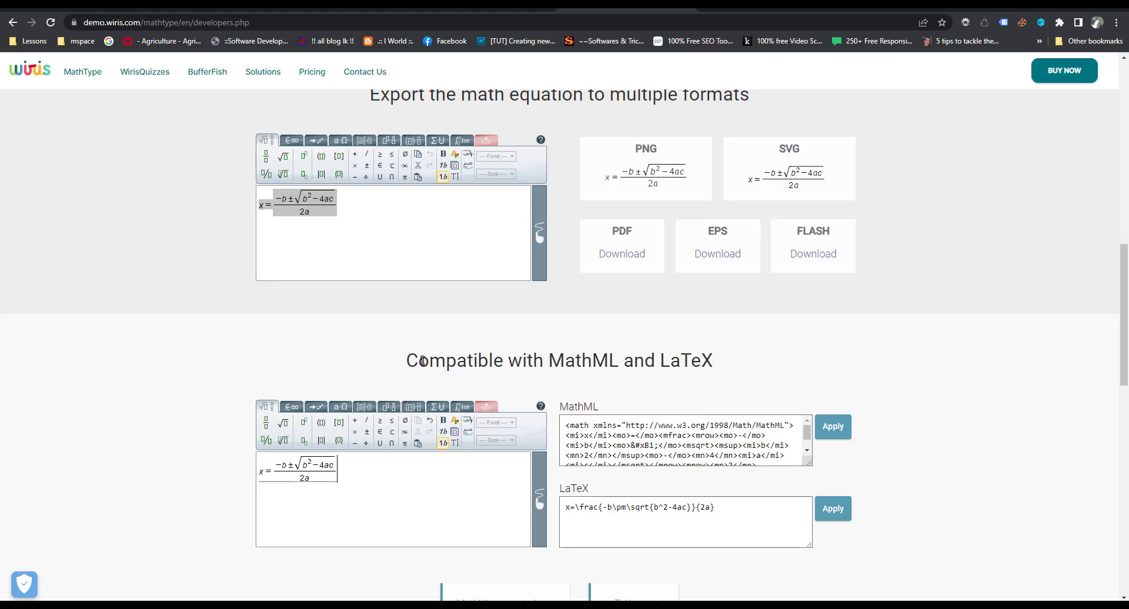
mouse_move(433, 356)
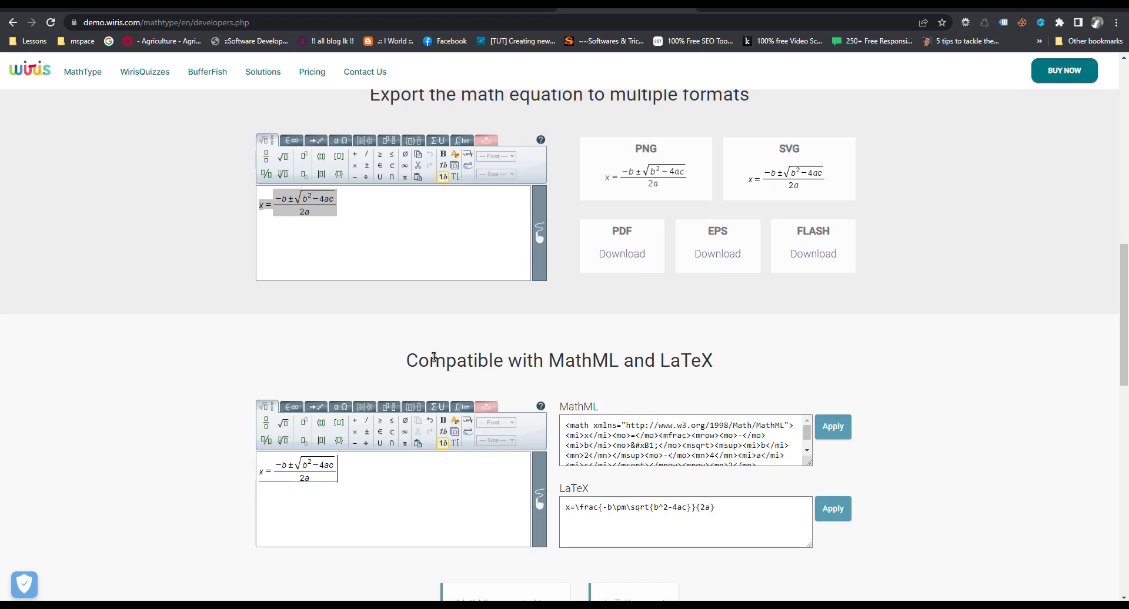
mouse_move(391, 459)
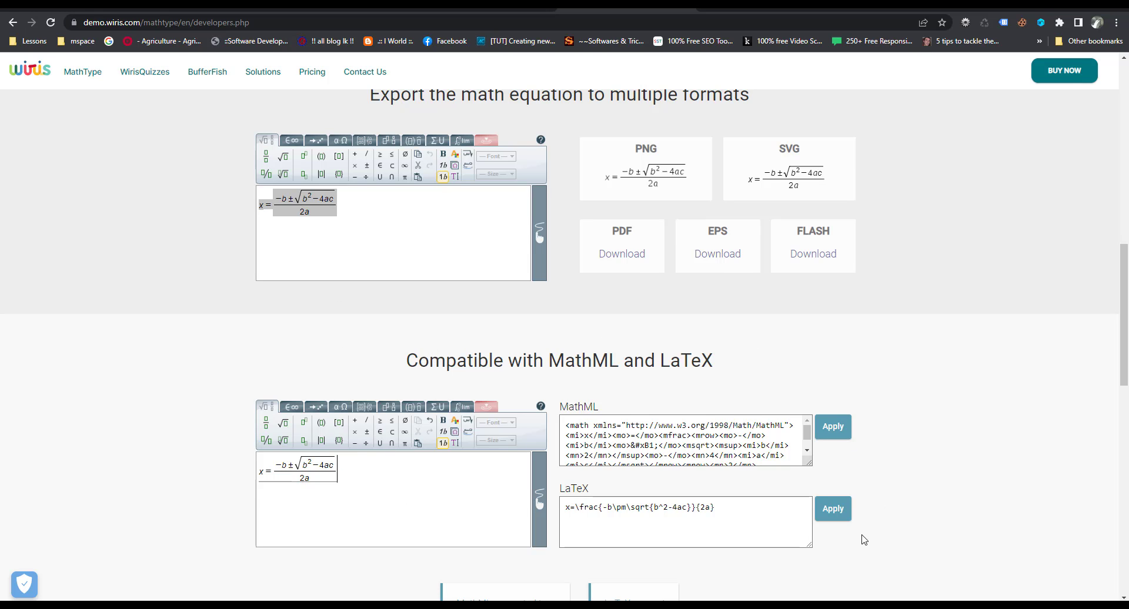
mouse_move(550, 474)
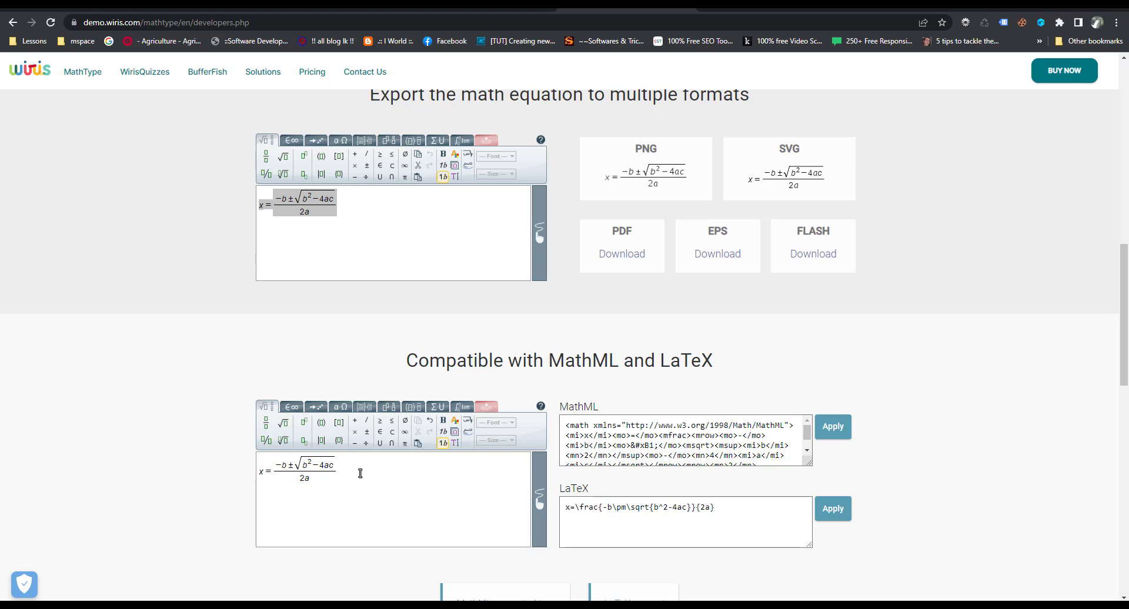
mouse_move(338, 423)
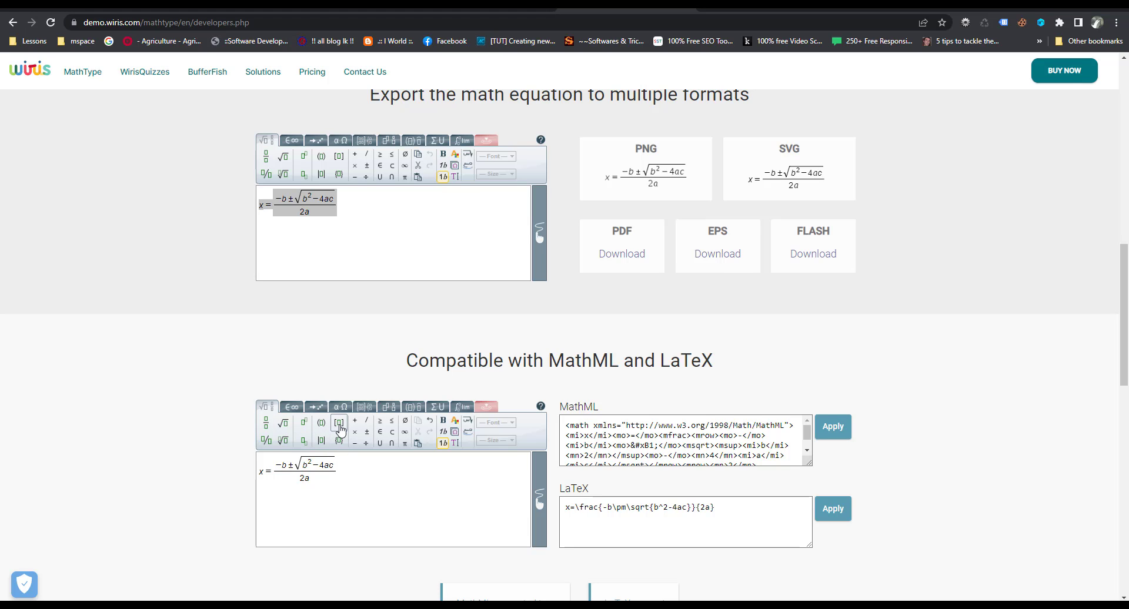
mouse_move(384, 479)
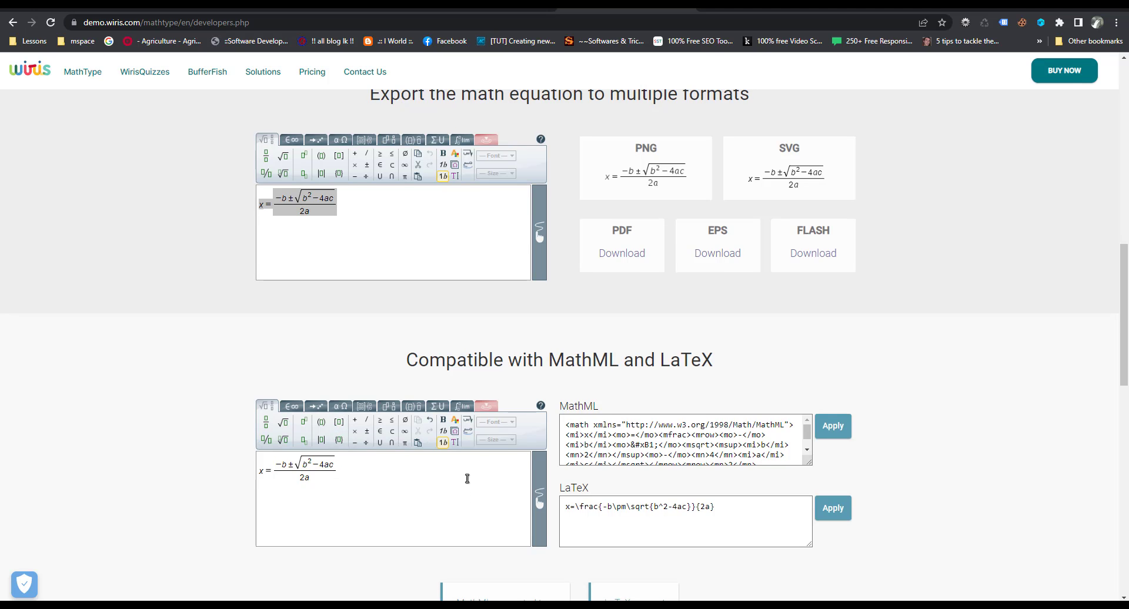
scroll("down", 3)
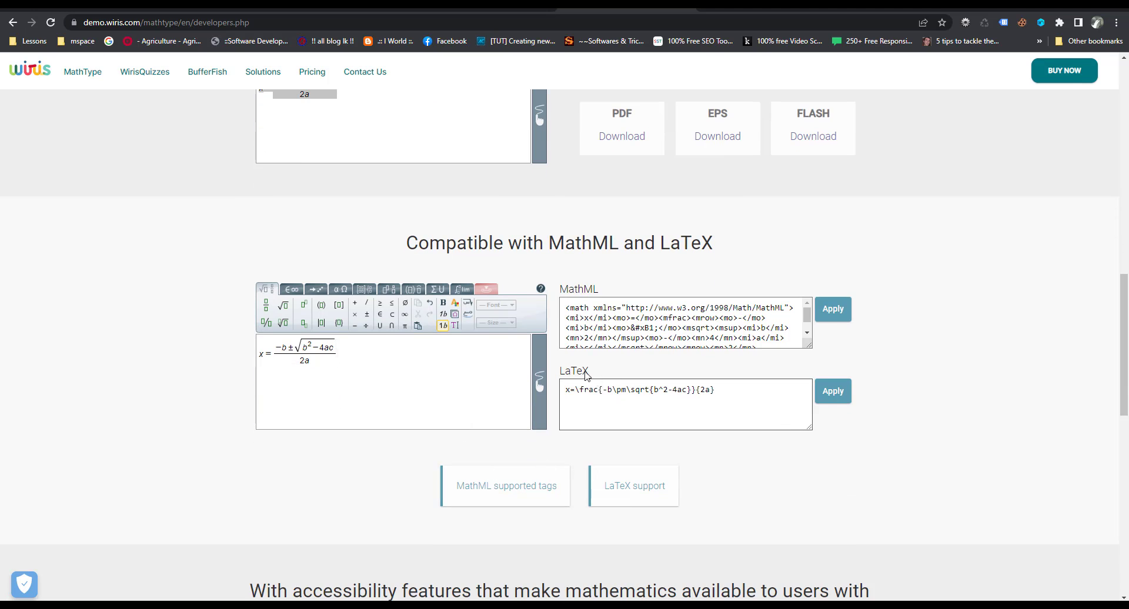
triple_click(639, 390)
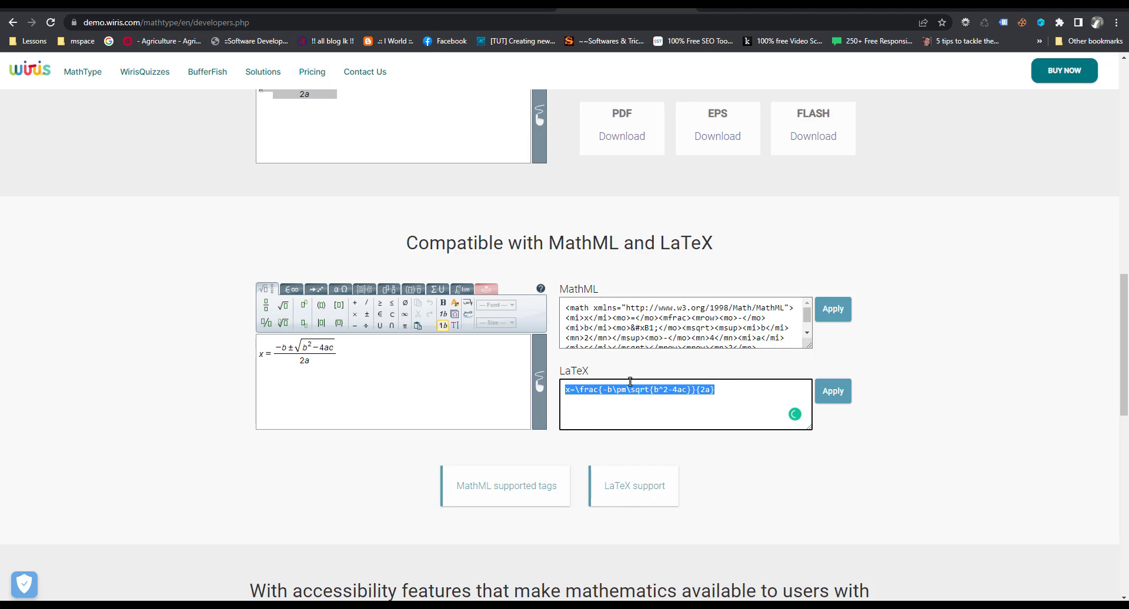
mouse_move(695, 47)
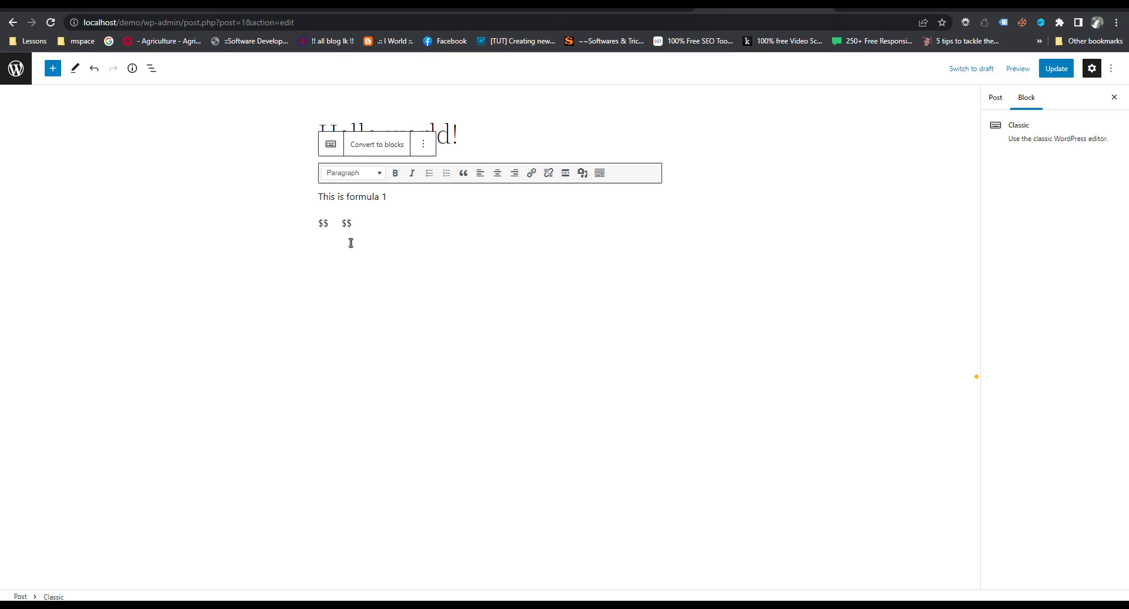
mouse_move(350, 242)
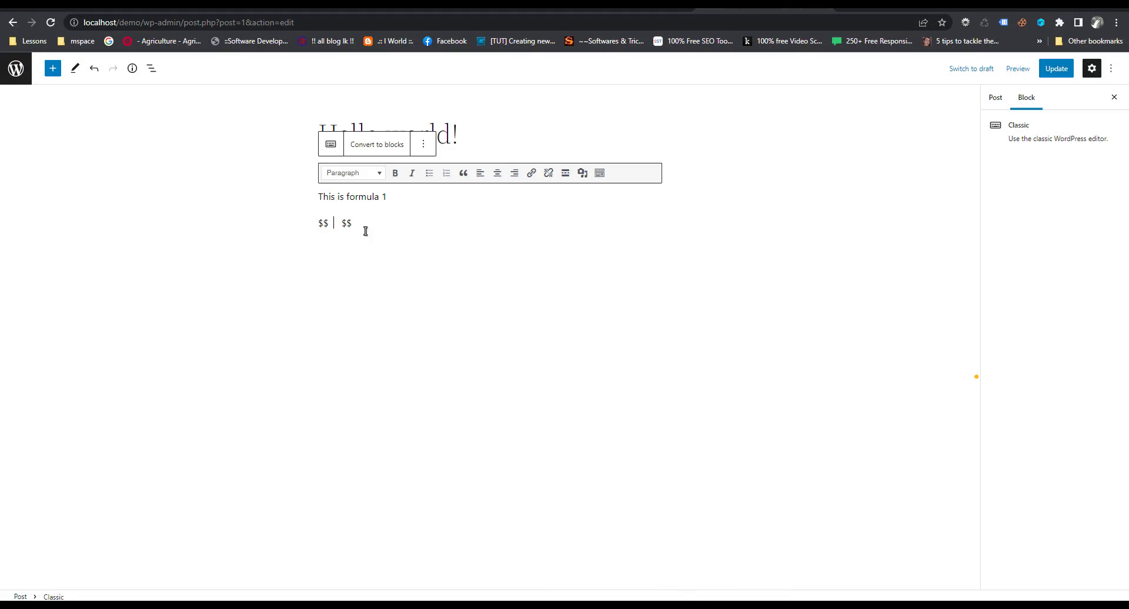
Insert x=\frac{-b\pm\sqrt{b^2-4ac}}{2a} between the $$ delimiters and update the post.
type("x=\\frac{-b\\pm\\sqrt{b^2-4ac}}{2a}")
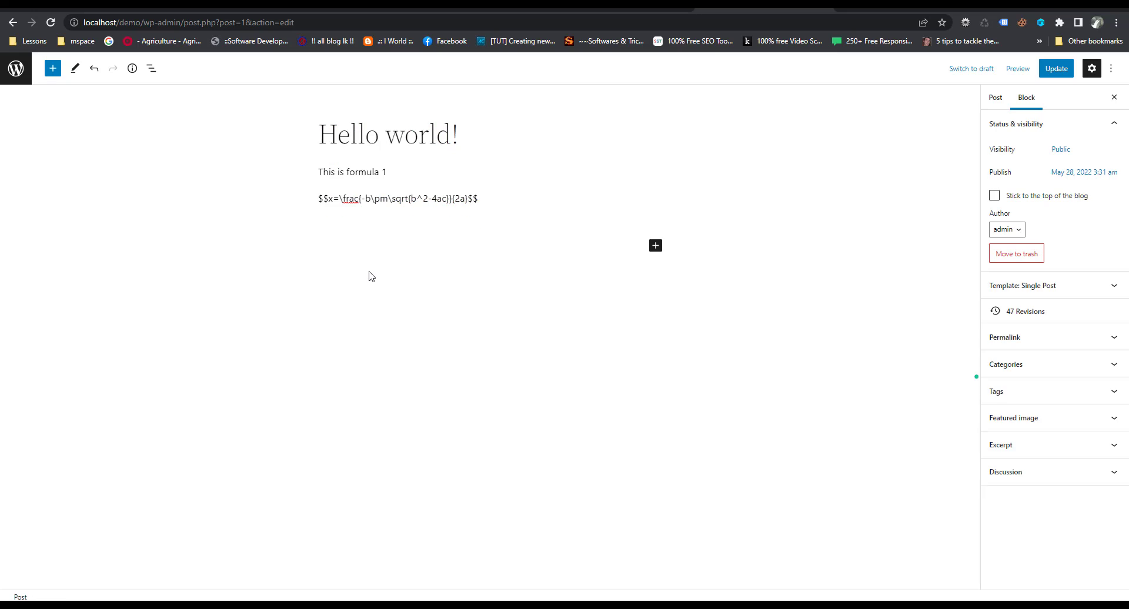
left_click(994, 98)
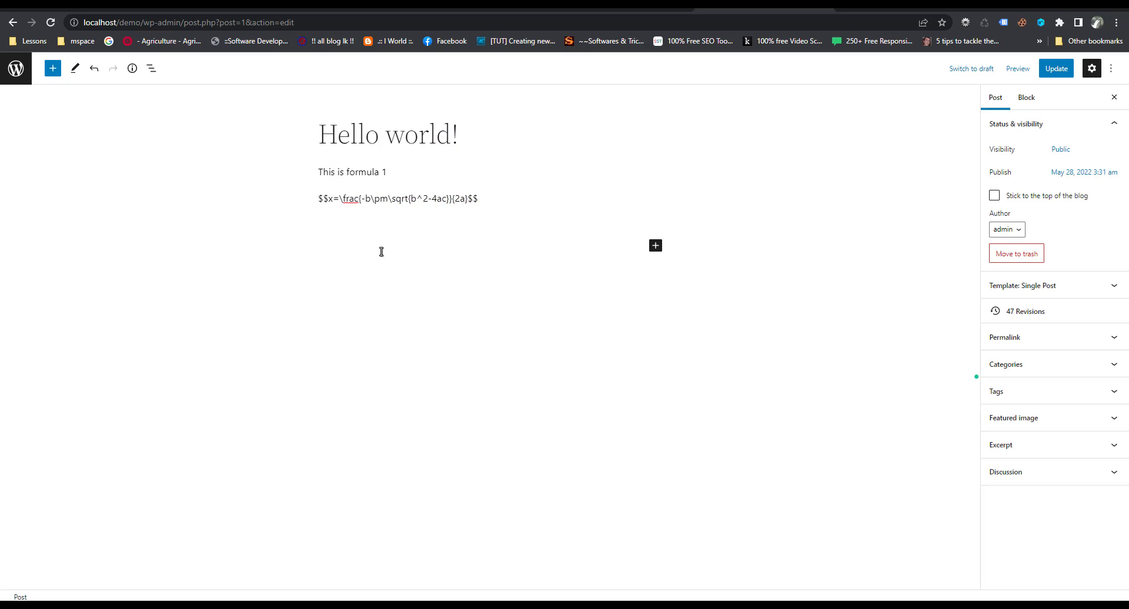
mouse_move(1063, 72)
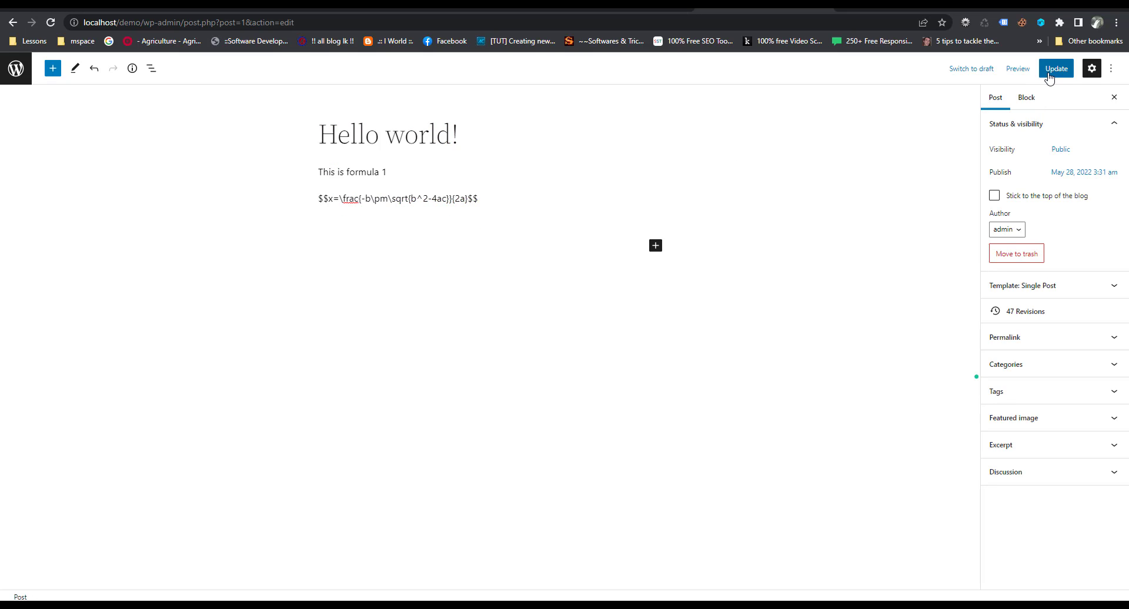
left_click(1059, 68)
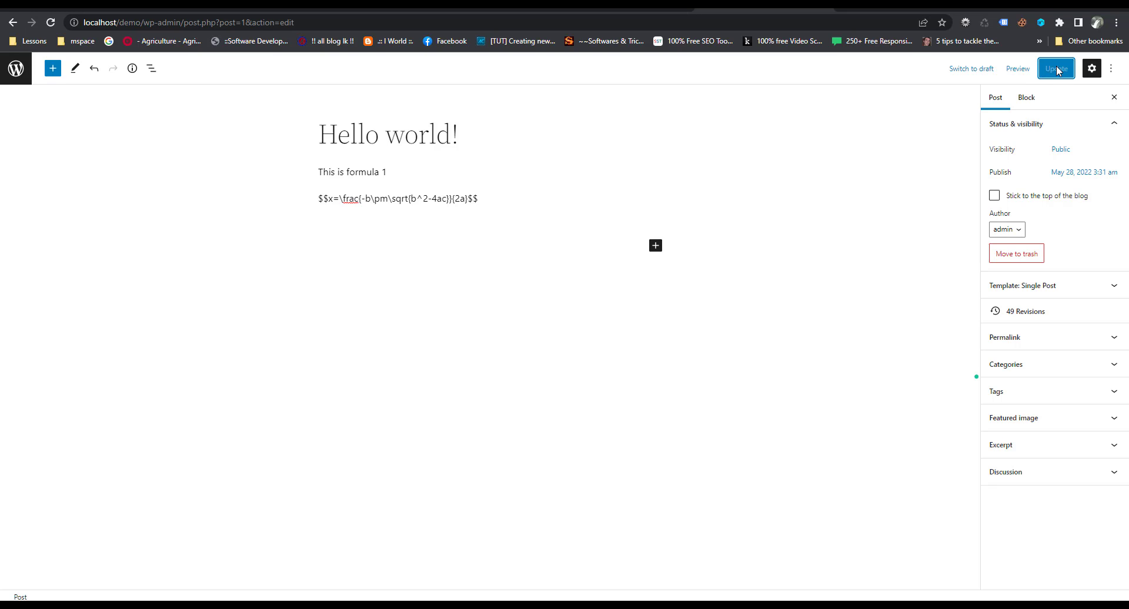
left_click(1058, 69)
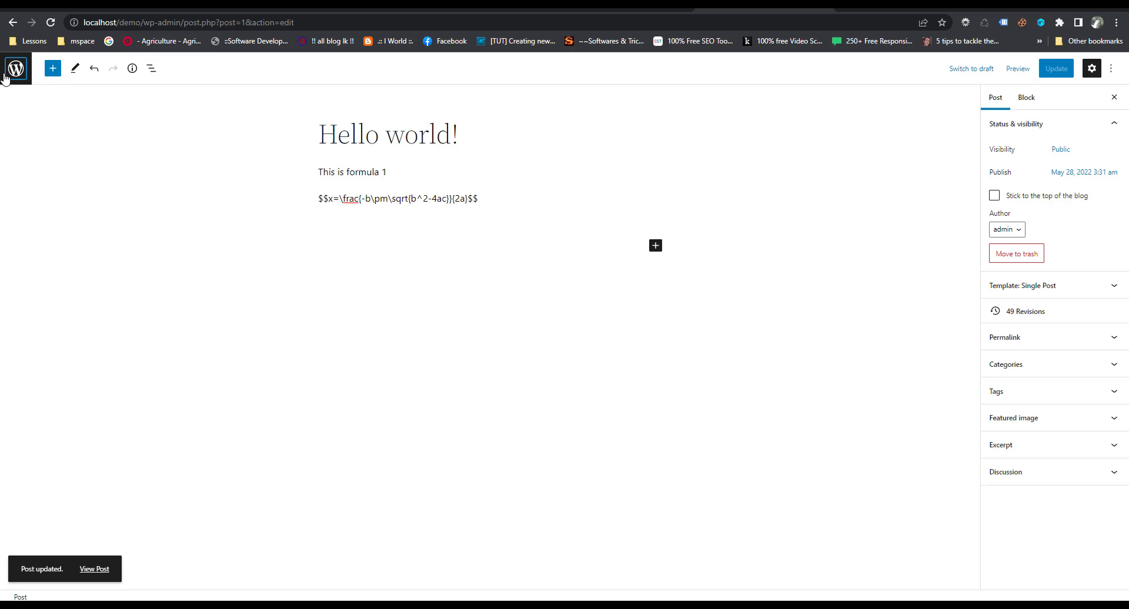
Visit the live site and scroll to the rendered quadratic formula under 'This is formula 1'.
left_click(13, 68)
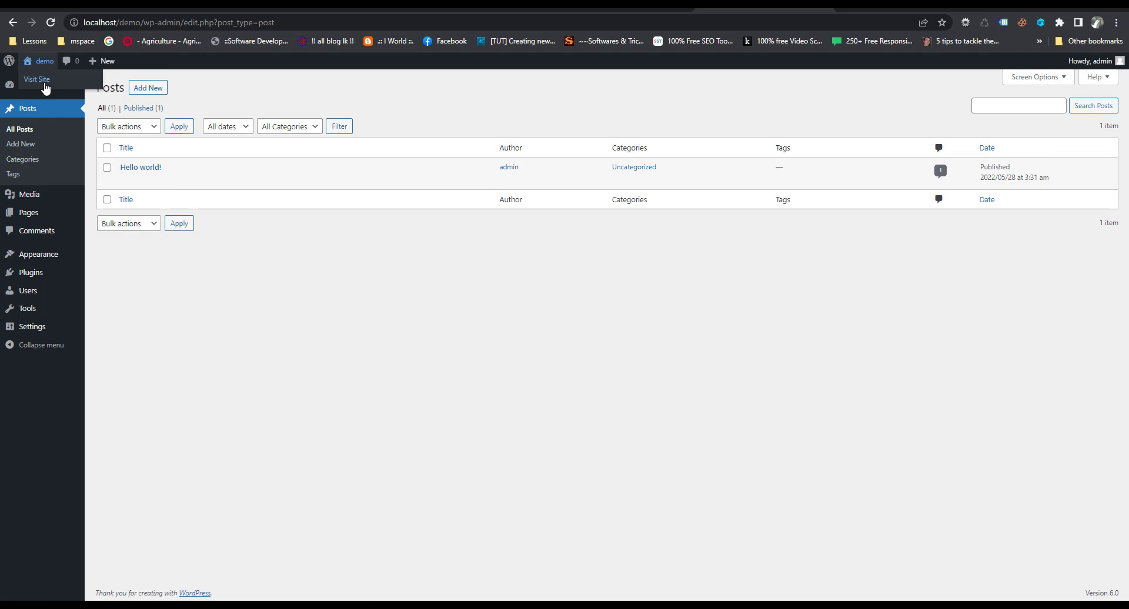
left_click(36, 79)
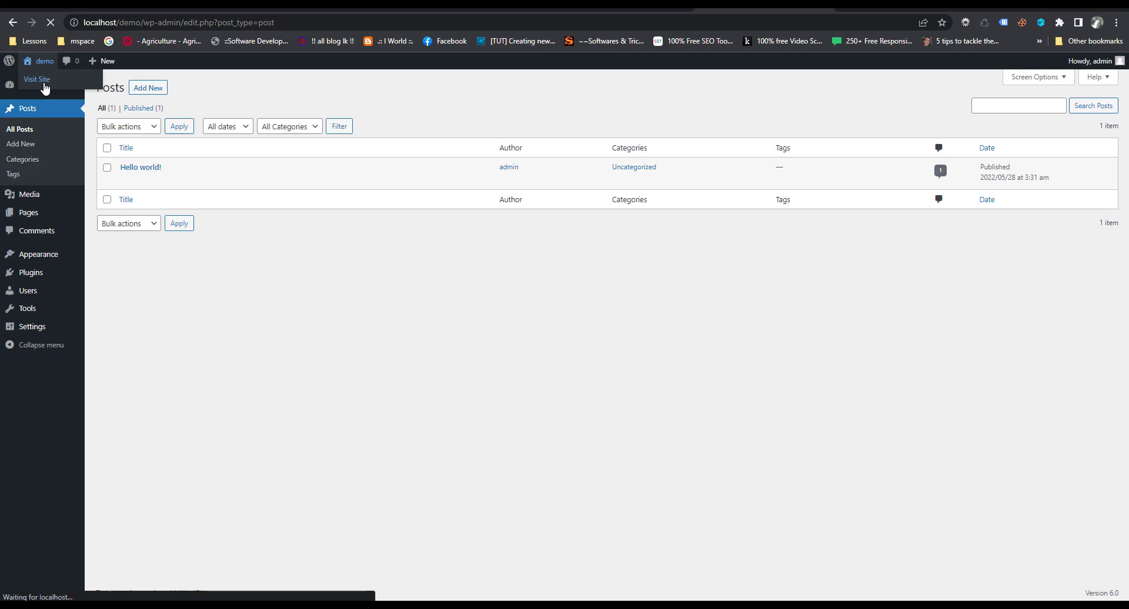
left_click(41, 79)
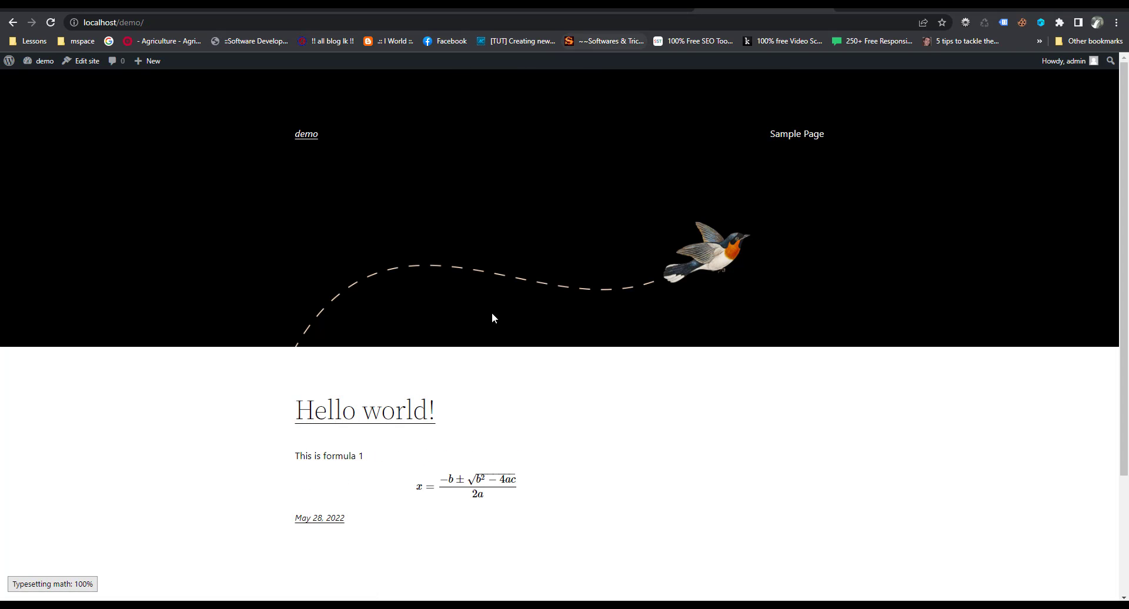
scroll("down", 3)
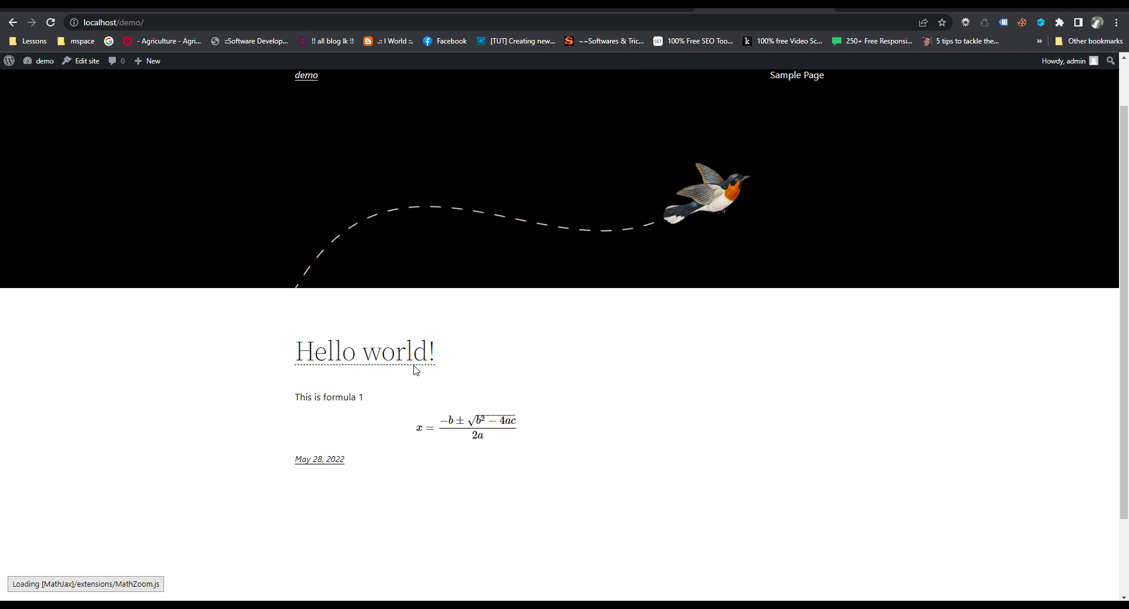
scroll("down", 3)
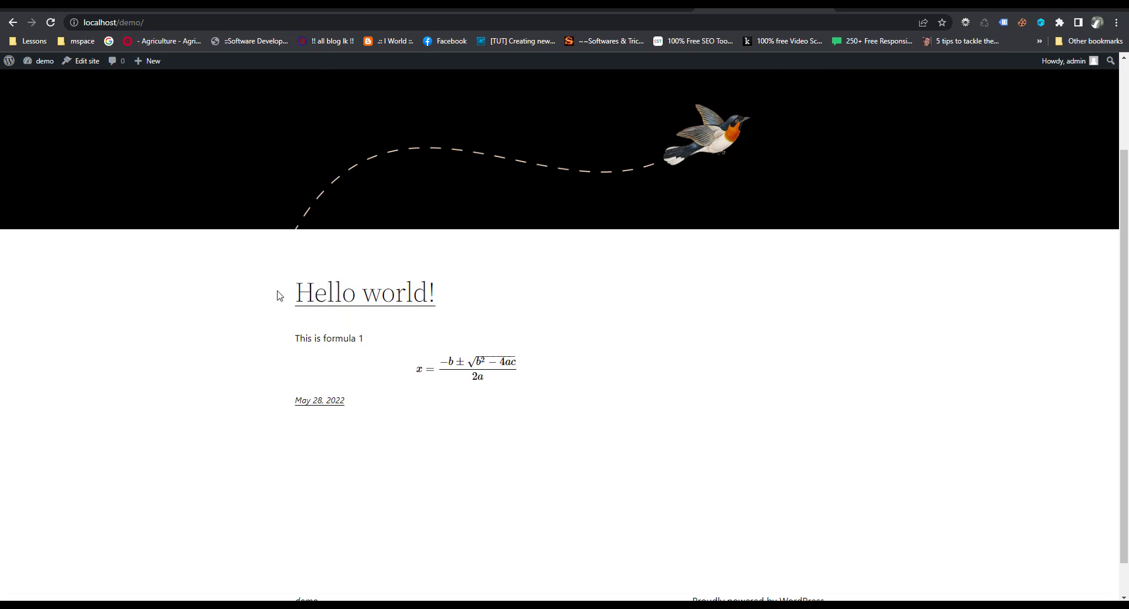
mouse_move(380, 369)
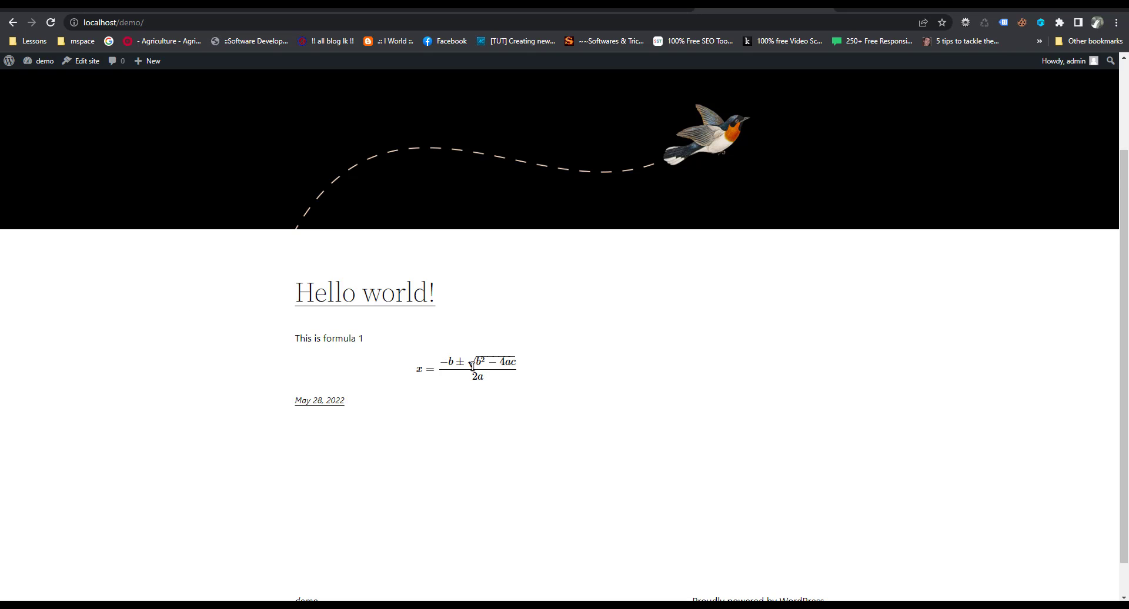
scroll("down", 3)
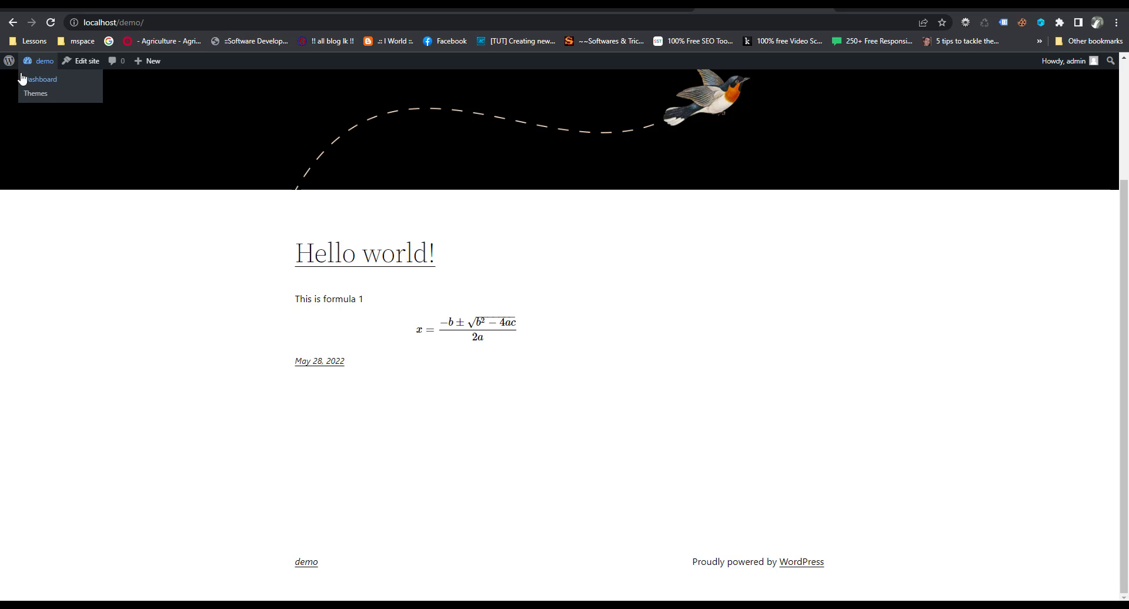
left_click(39, 79)
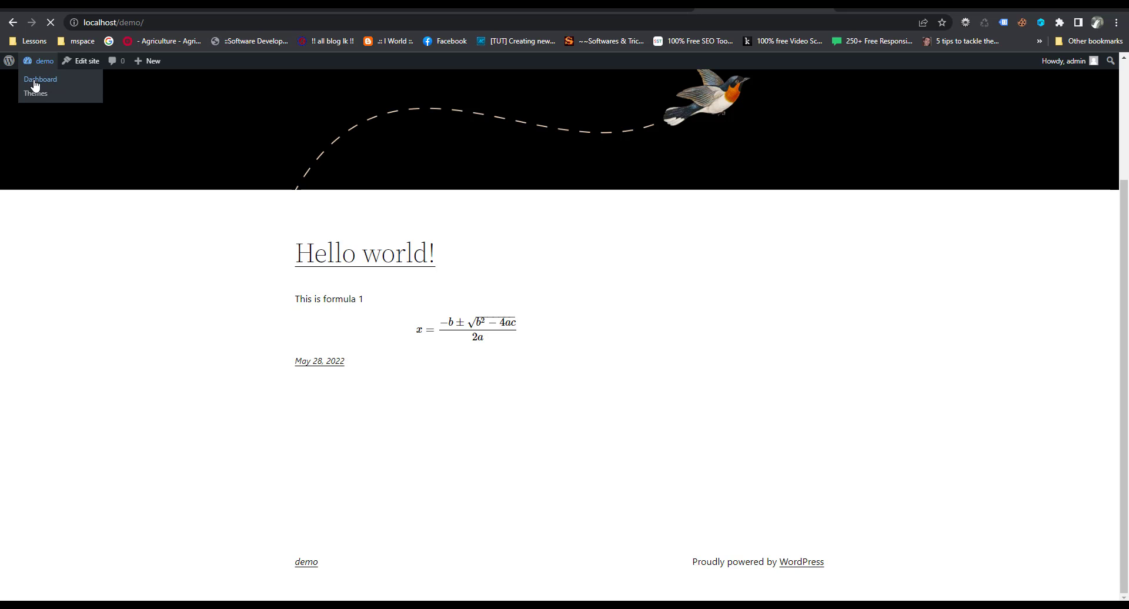
Open the Hello world post and bring up MathJax options on the summation formula.
left_click(39, 79)
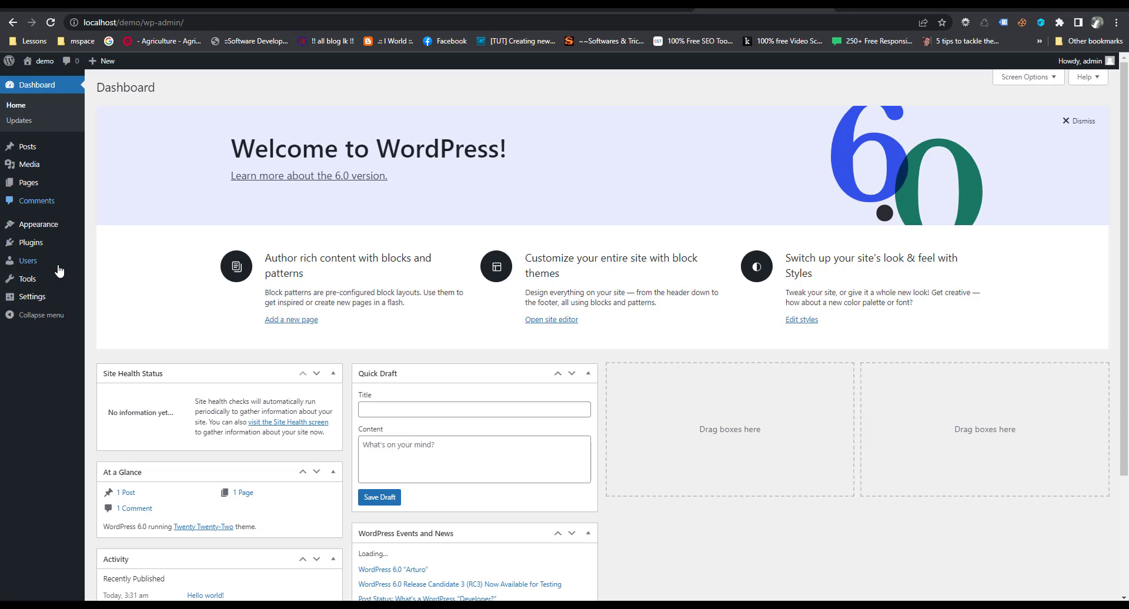
left_click(30, 242)
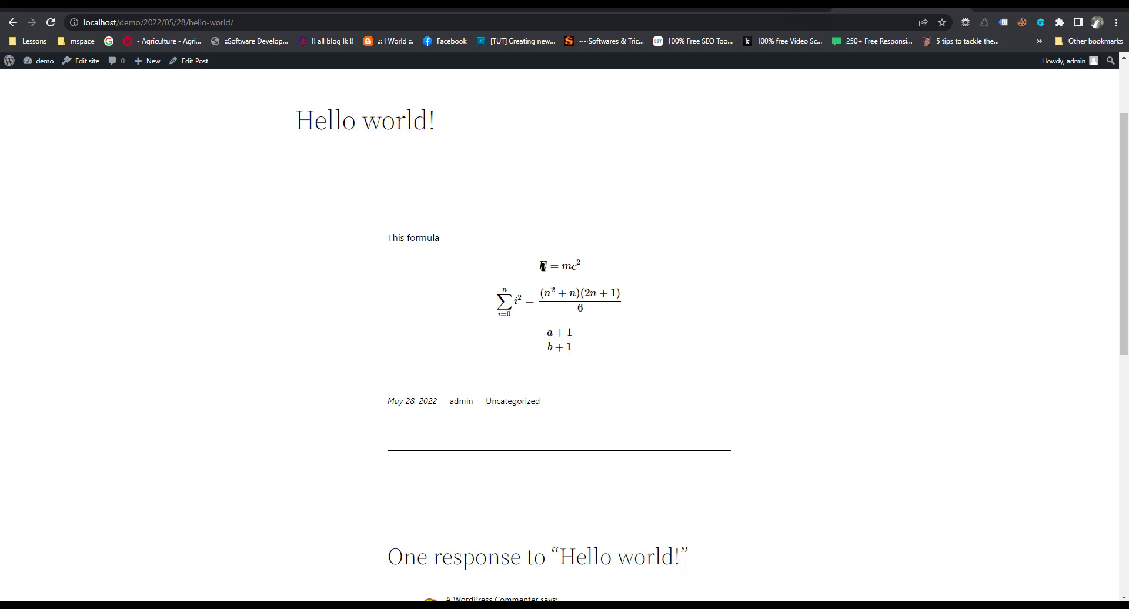
mouse_move(572, 295)
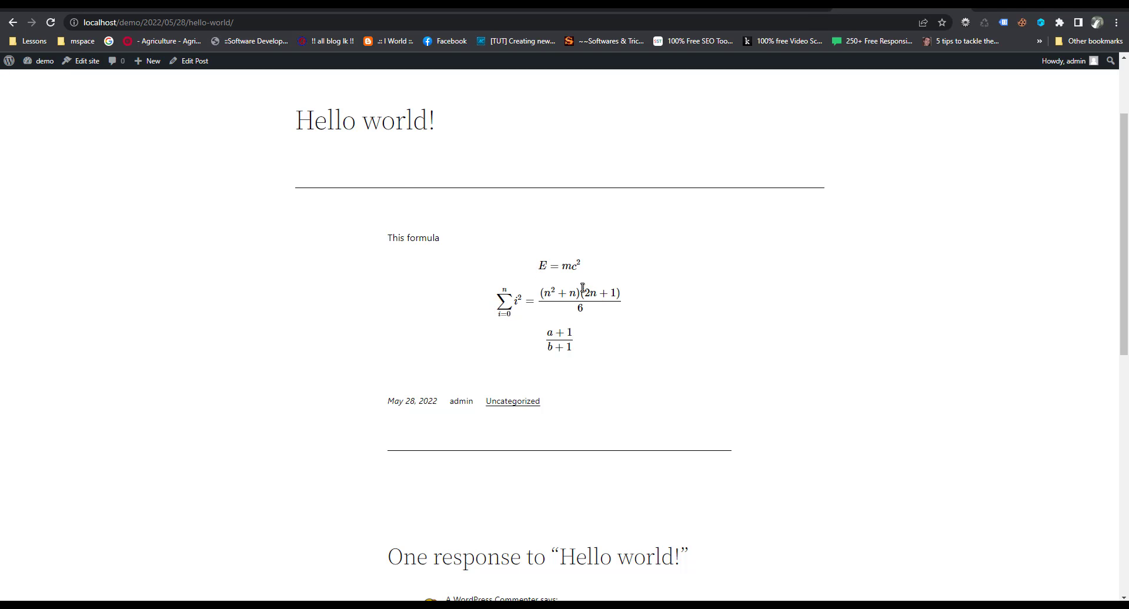
mouse_move(549, 309)
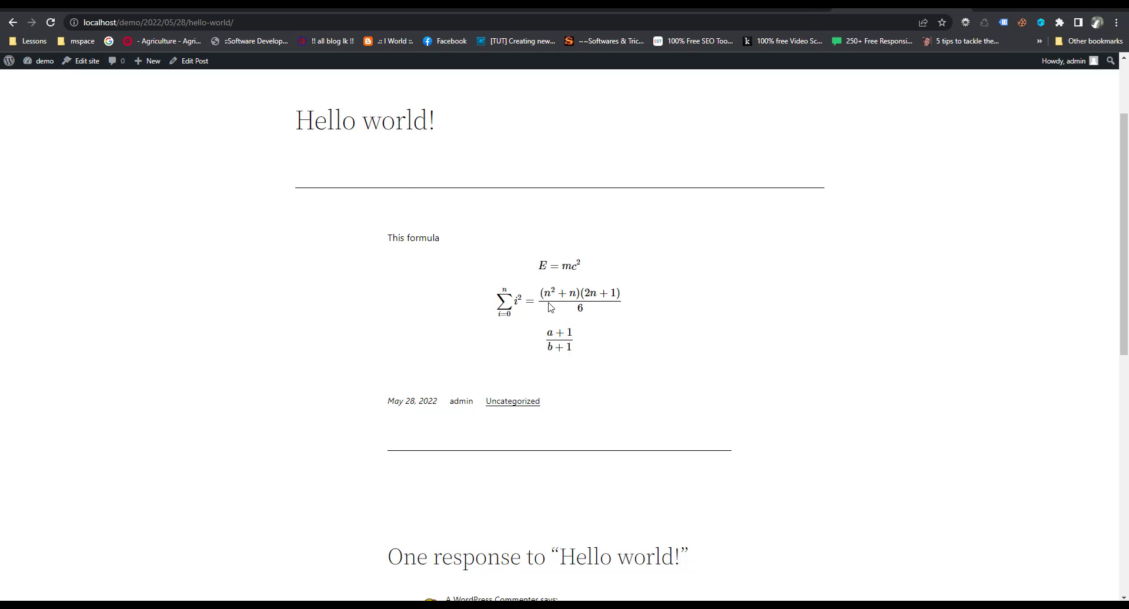
right_click(549, 309)
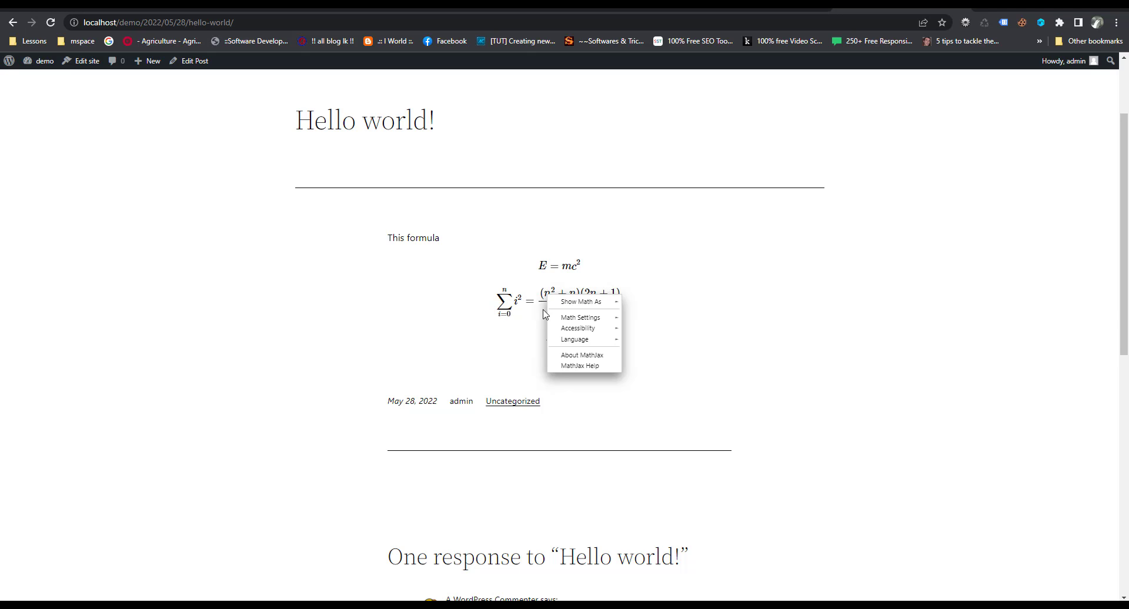
mouse_move(556, 341)
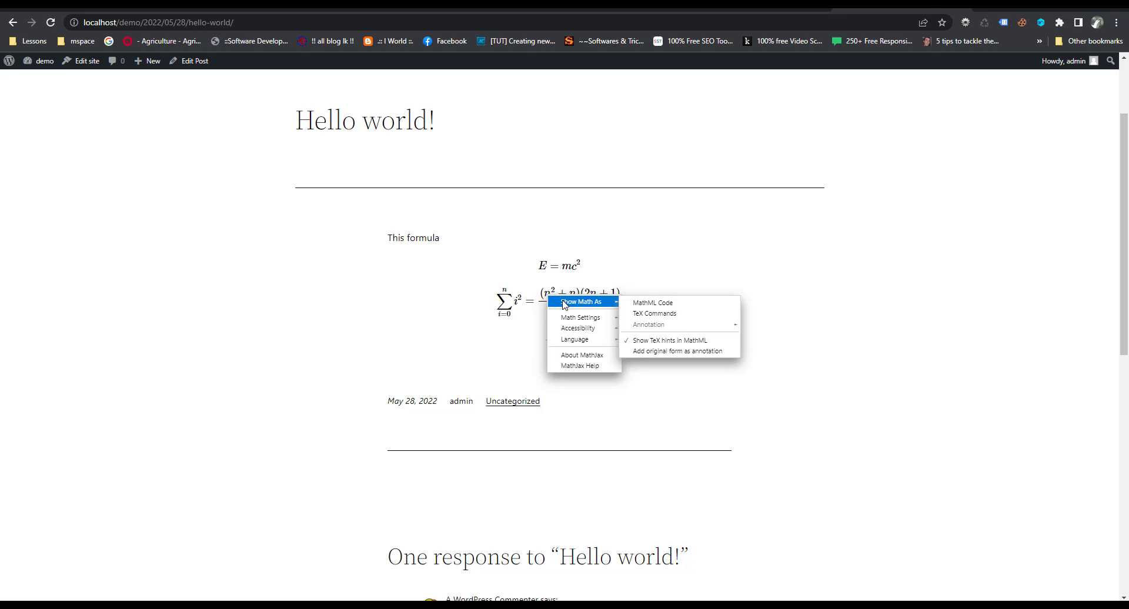
mouse_move(589, 345)
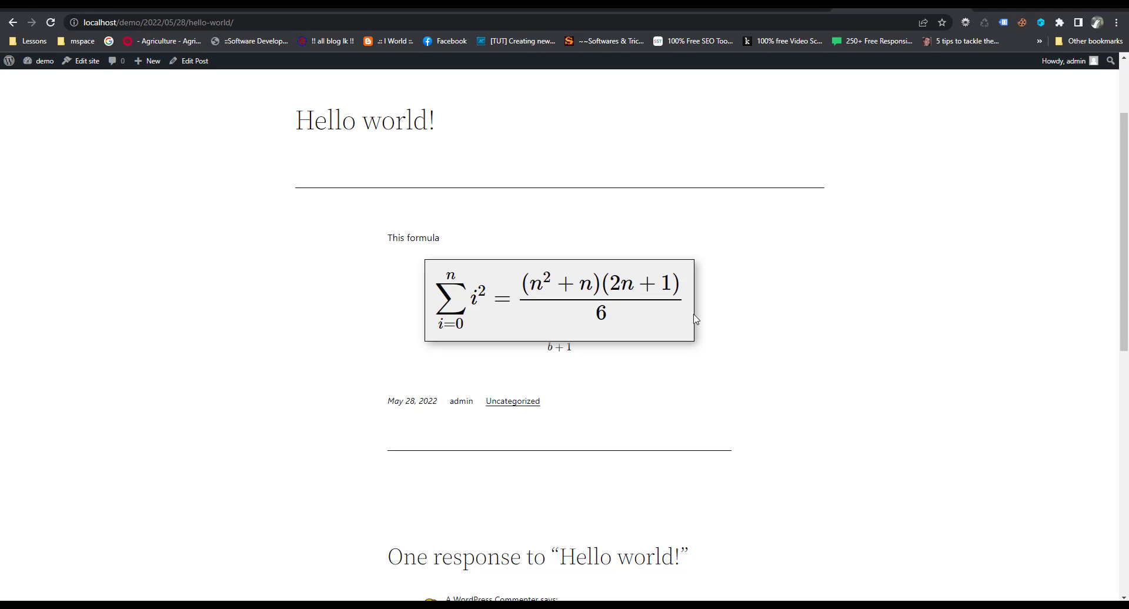
mouse_move(600, 305)
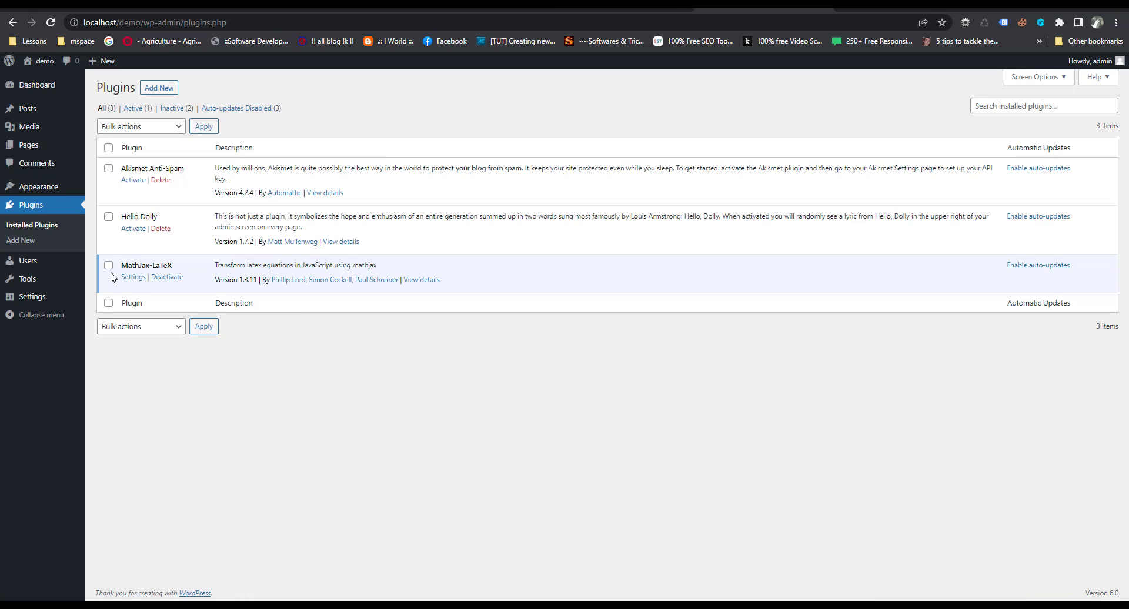
mouse_move(163, 289)
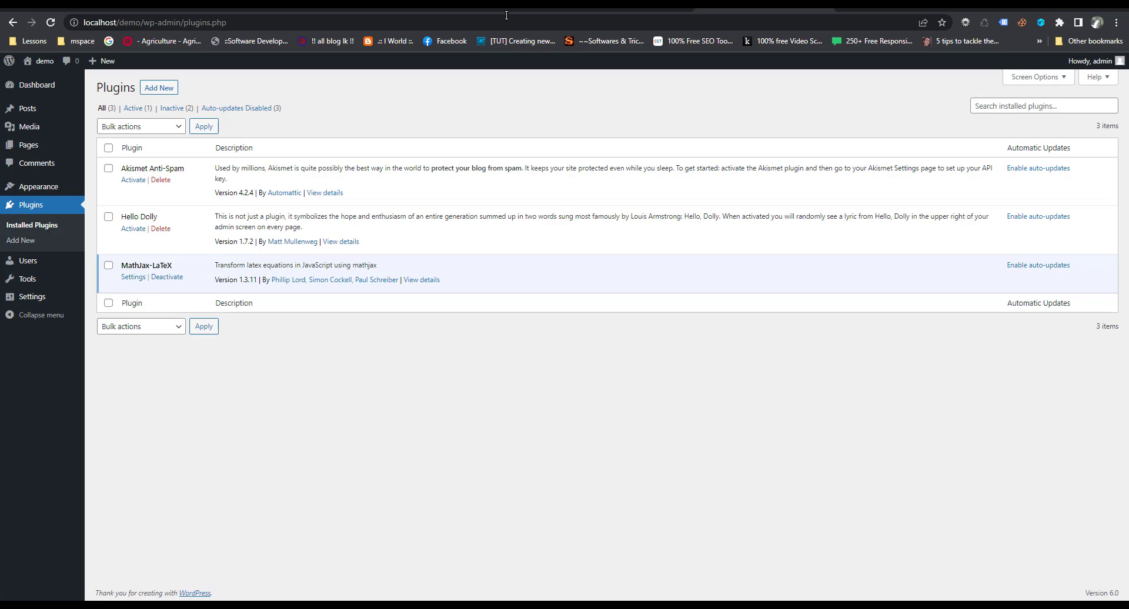
mouse_move(49, 153)
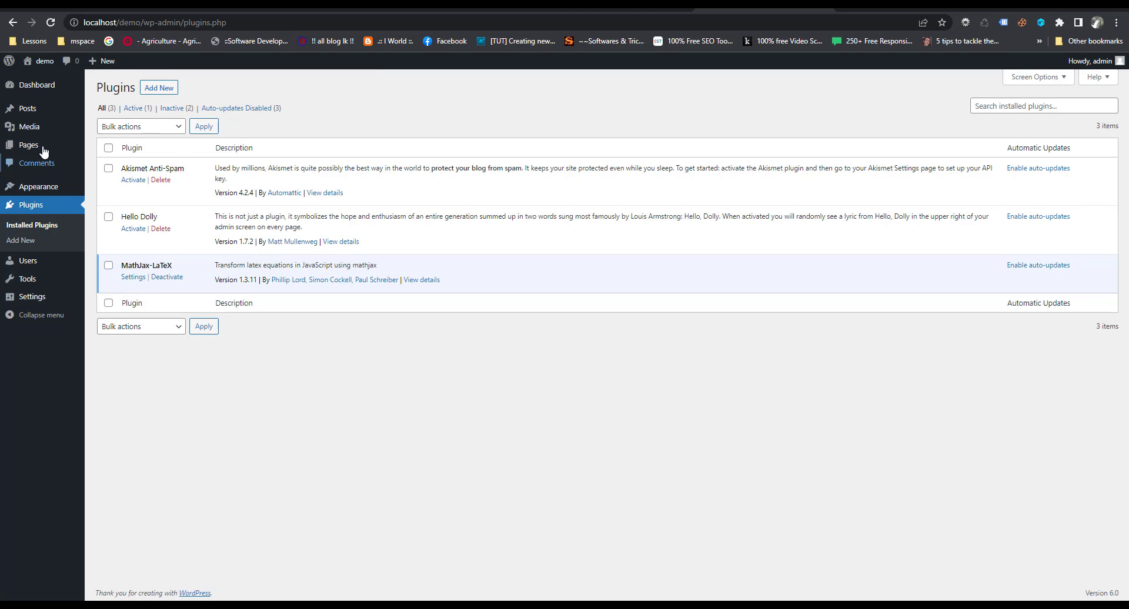
mouse_move(27, 108)
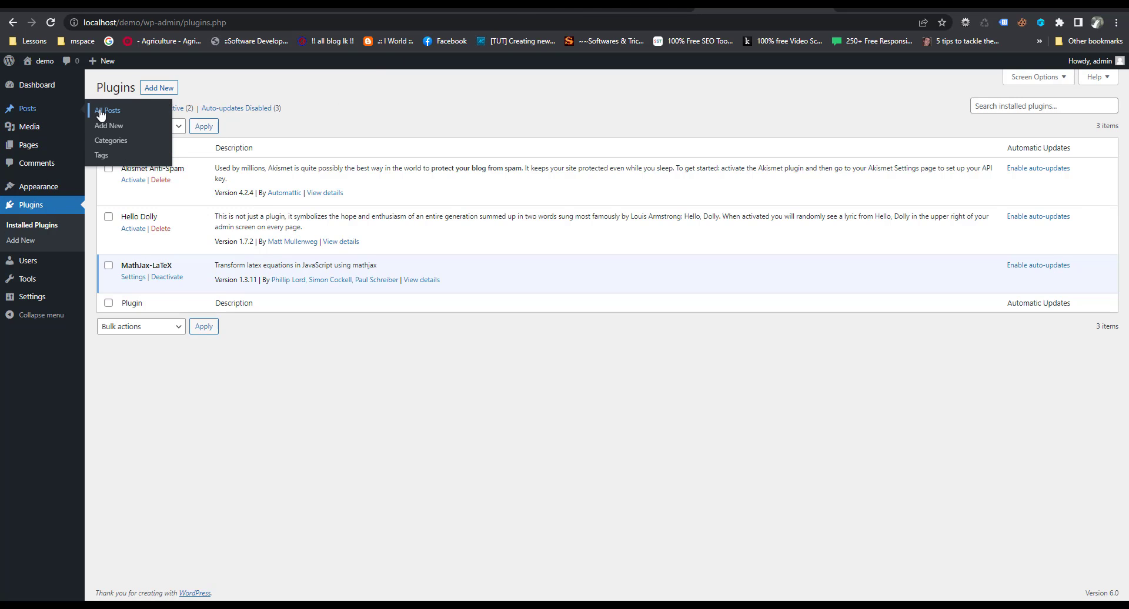
Edit the Hello world post from All Posts, then view the published post.
left_click(107, 110)
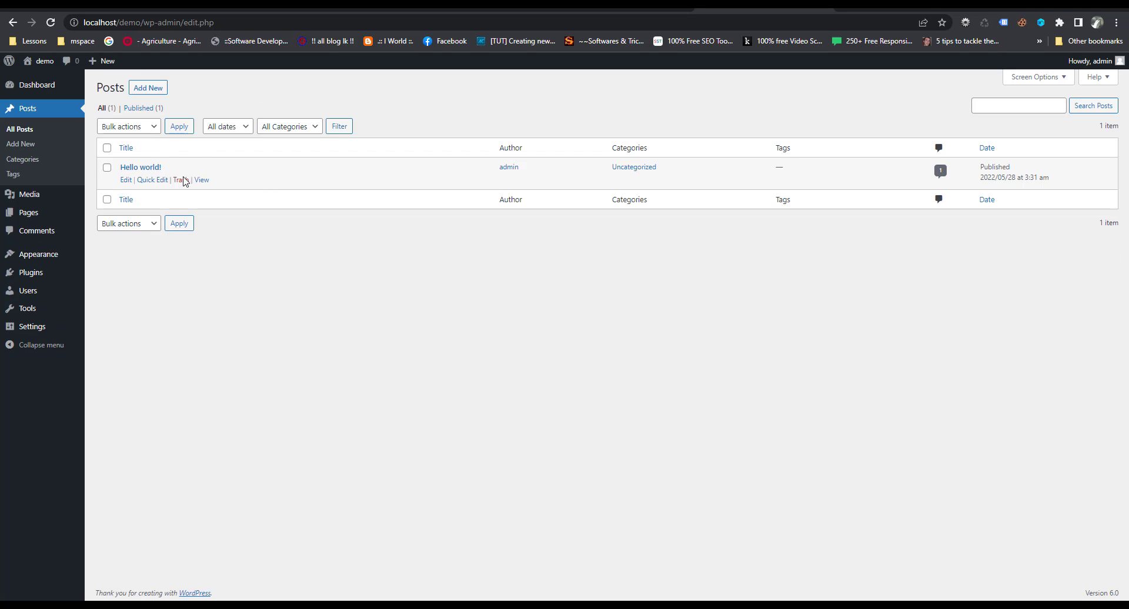
left_click(124, 180)
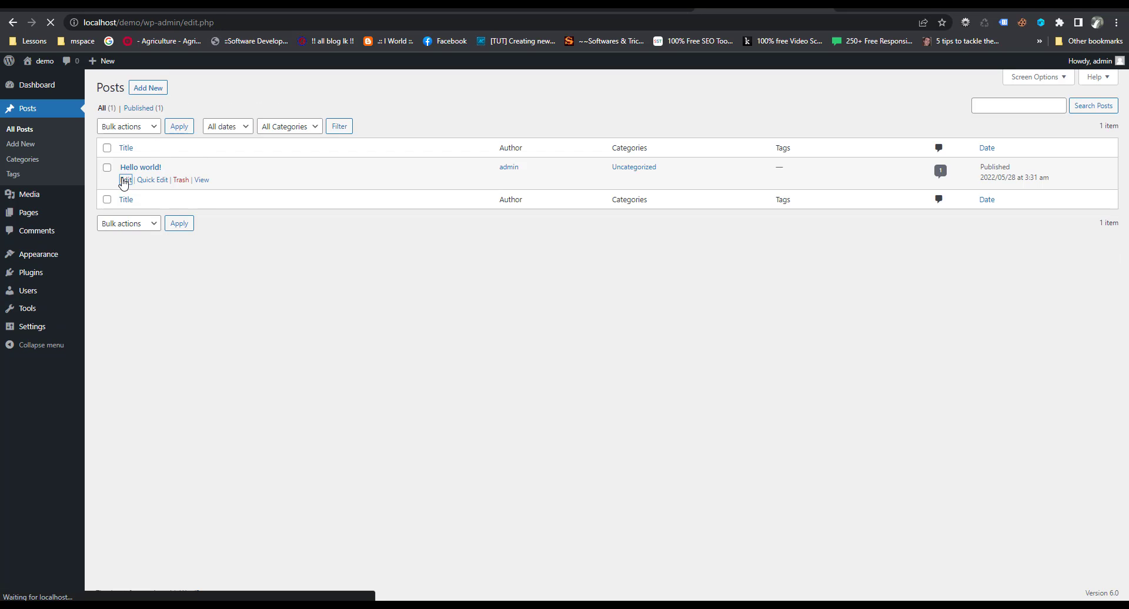
left_click(124, 180)
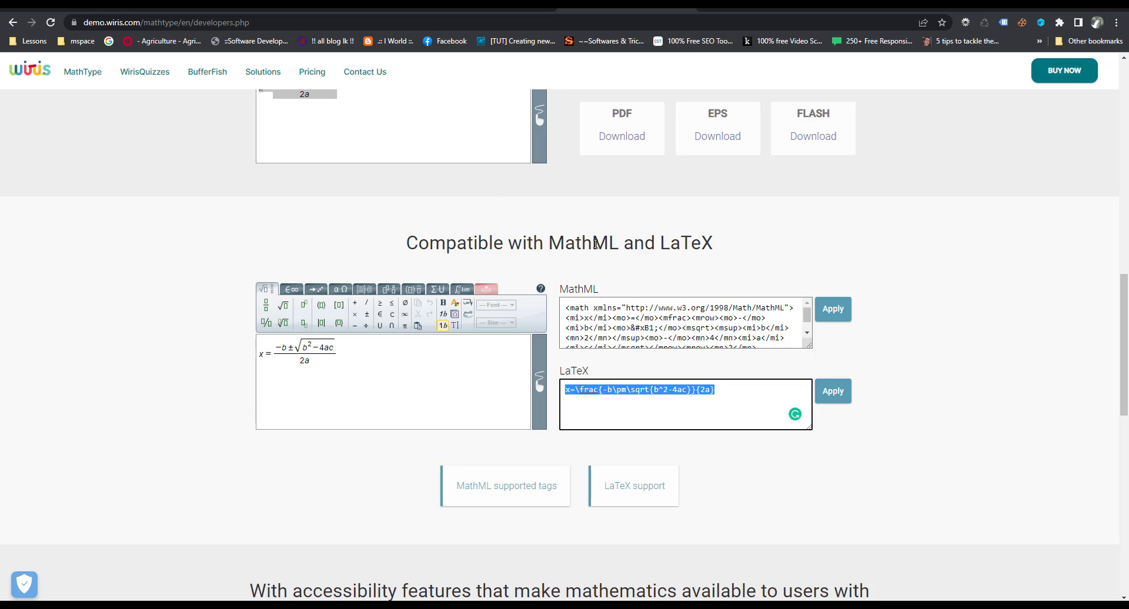
mouse_move(670, 268)
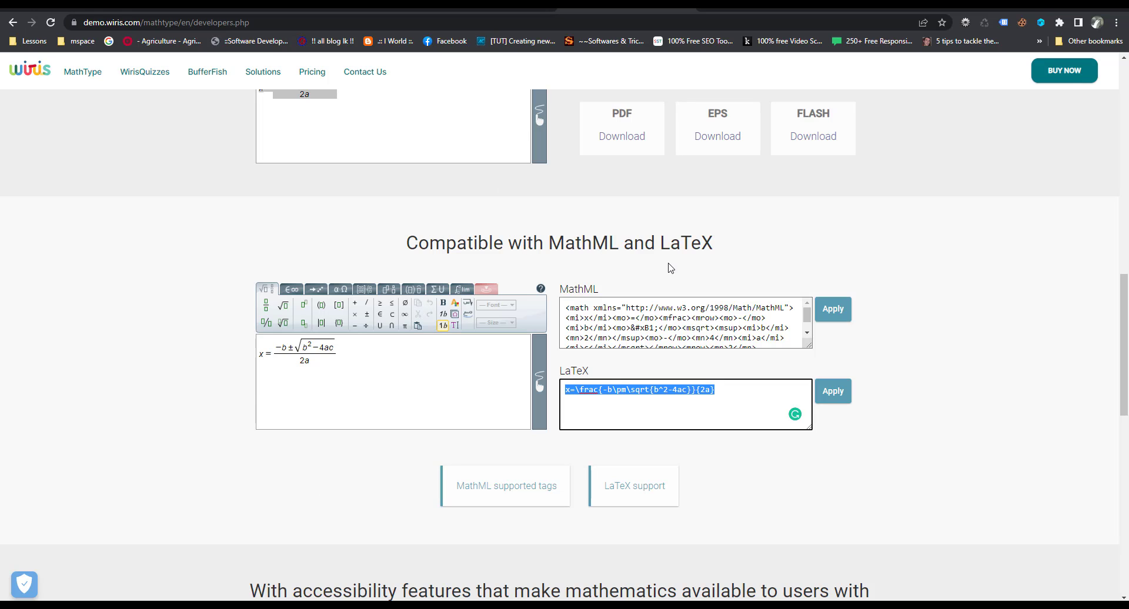
mouse_move(630, 45)
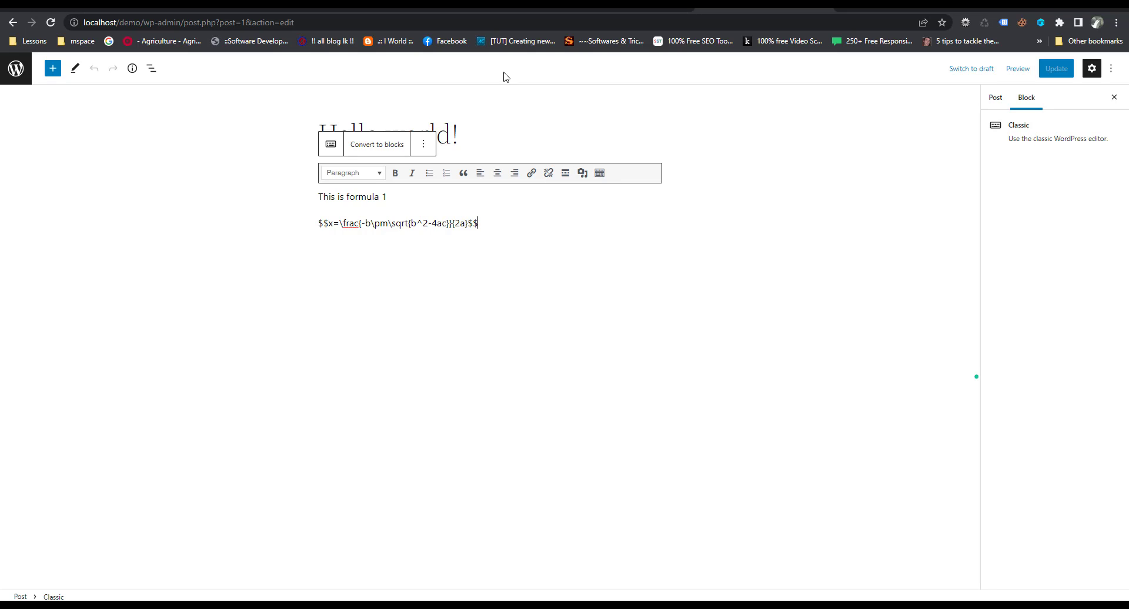
left_click(1018, 68)
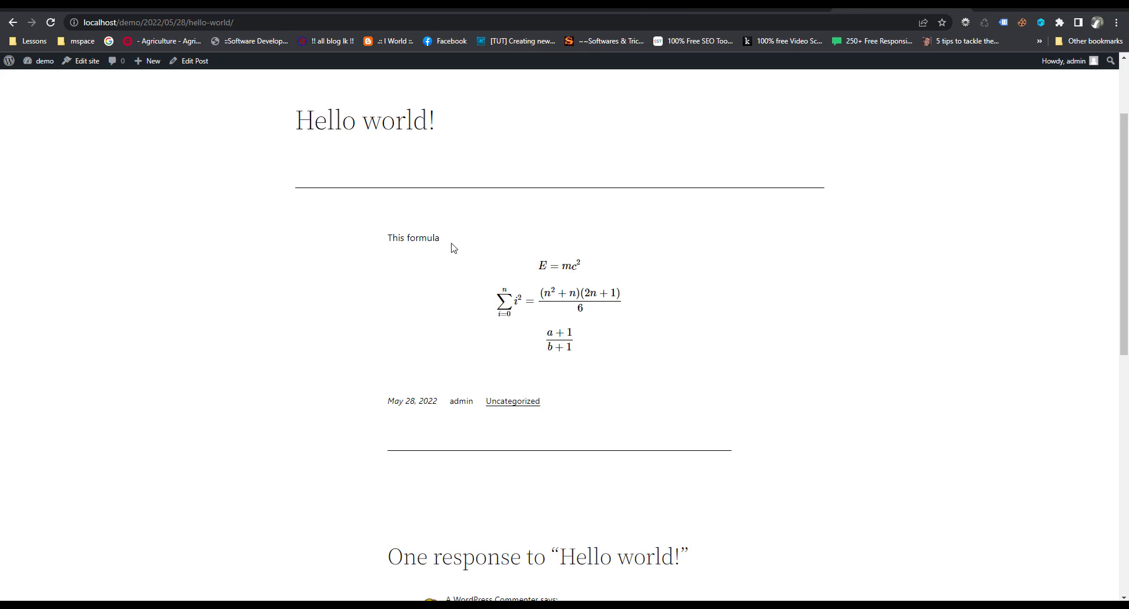